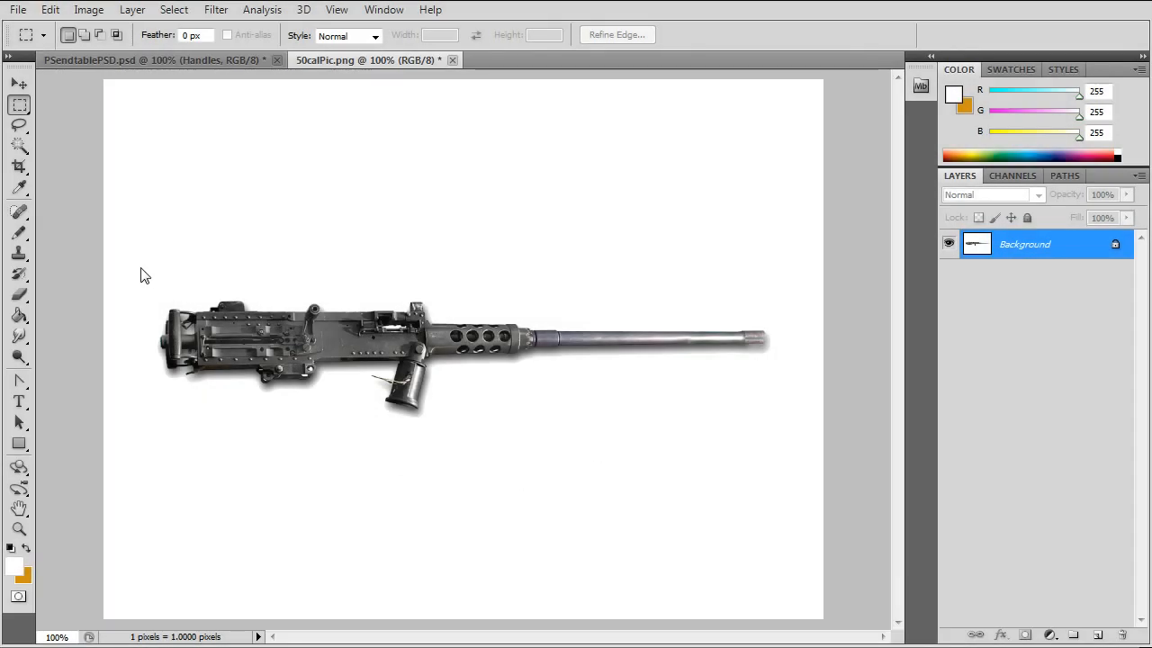
# - Marquee the machine gun in 50calPic and crop the image down to it via Image > Crop
pyautogui.moveTo(142, 270); pyautogui.dragTo(792, 441)
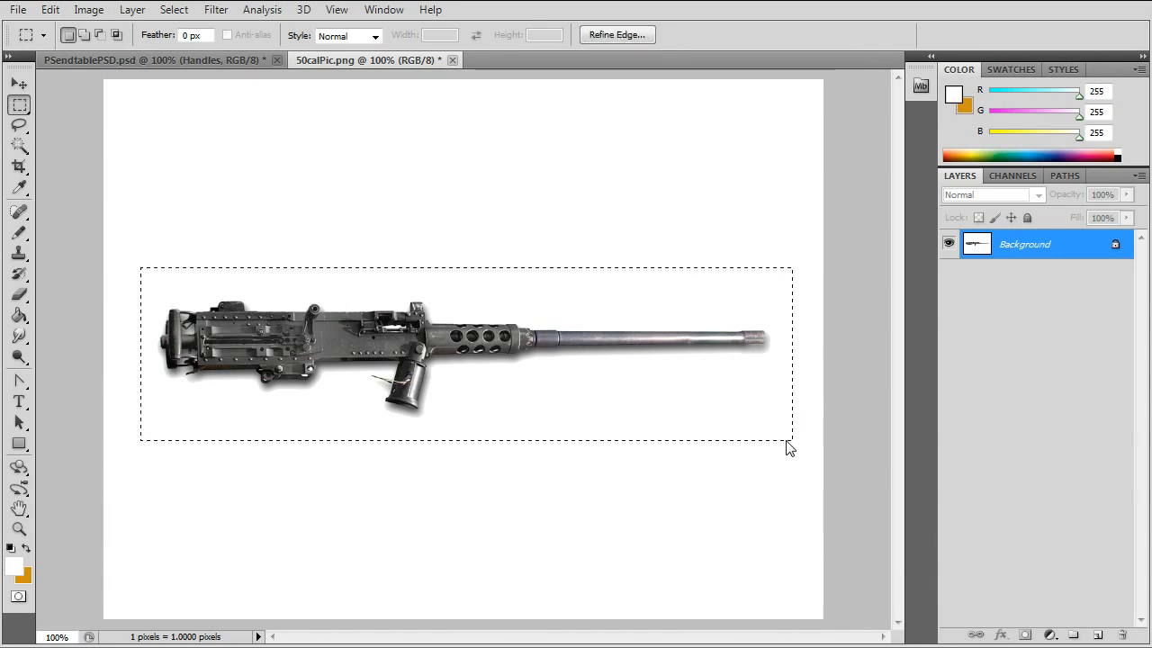
pyautogui.click(51, 10)
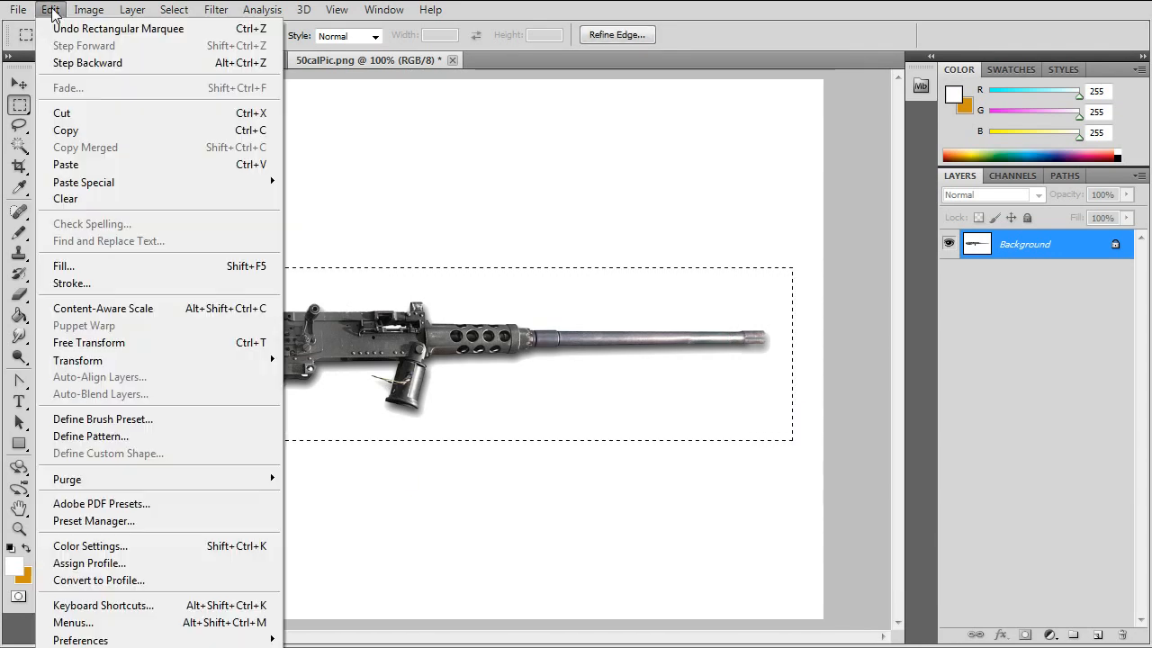
pyautogui.click(89, 9)
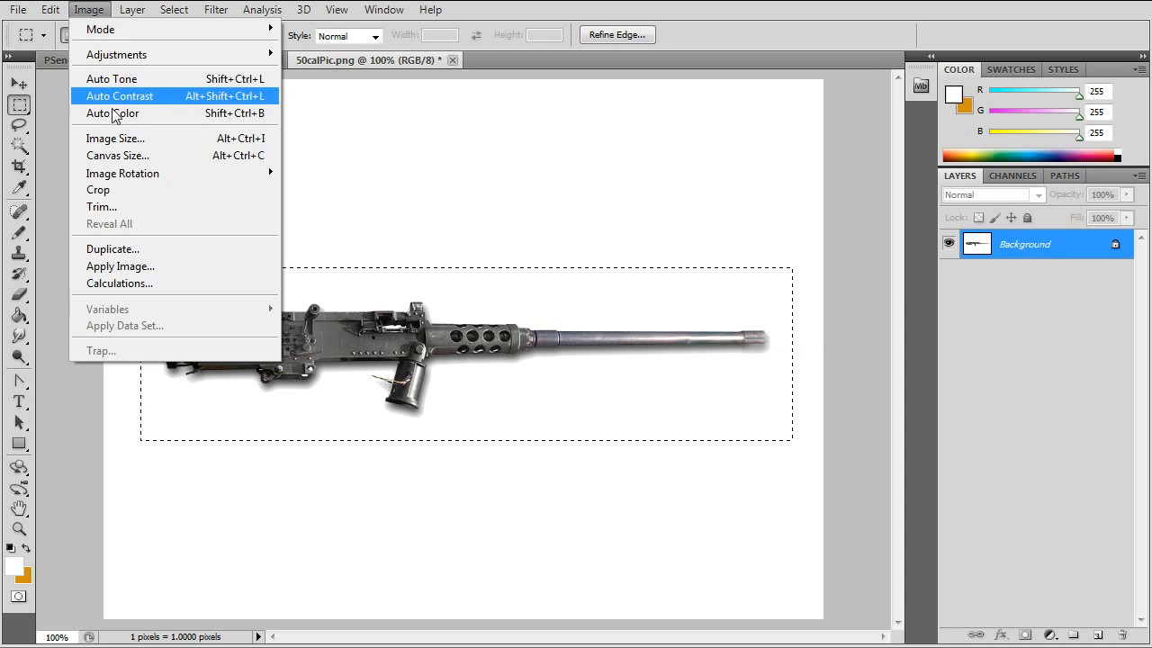
pyautogui.moveTo(141, 190)
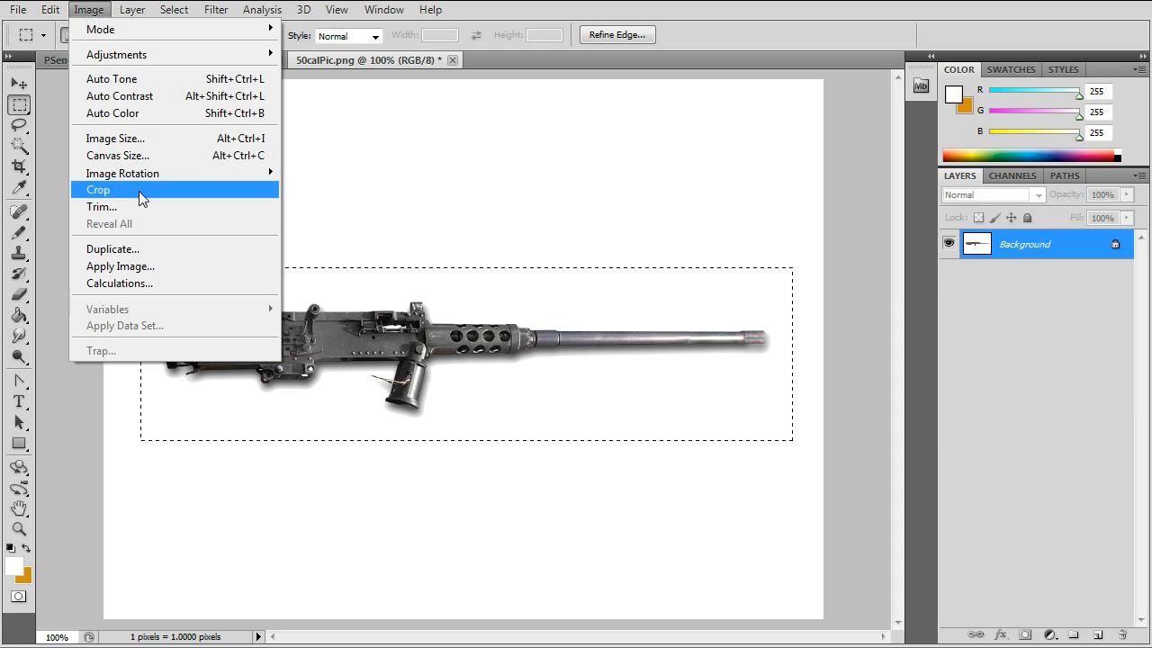
pyautogui.click(16, 9)
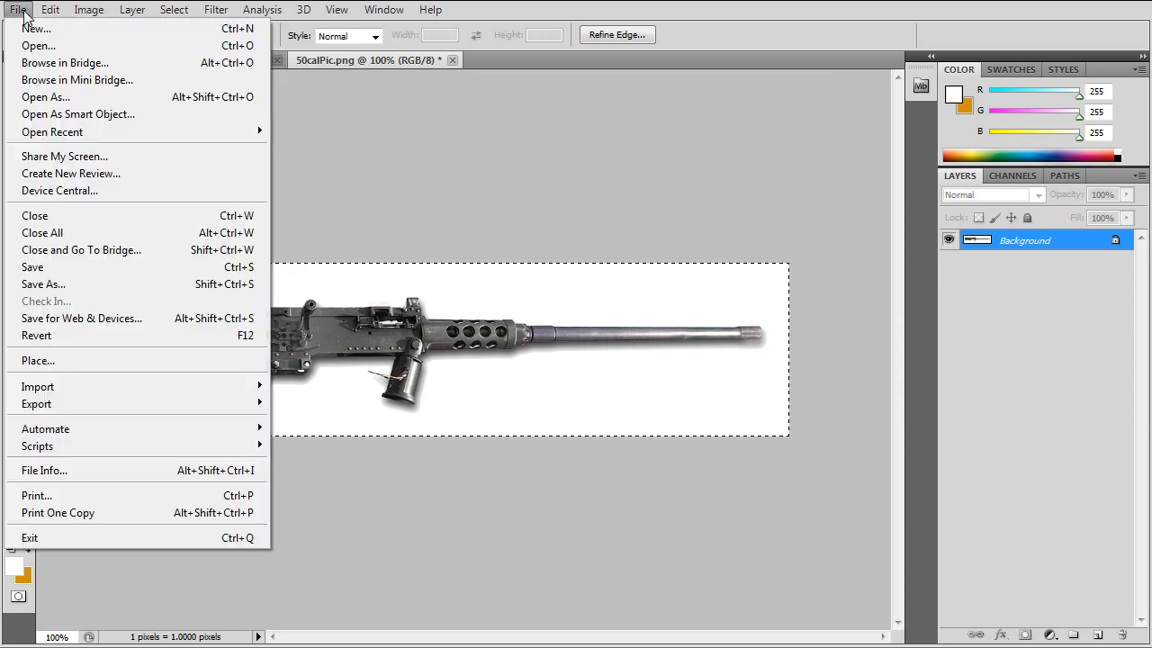
pyautogui.moveTo(43, 284)
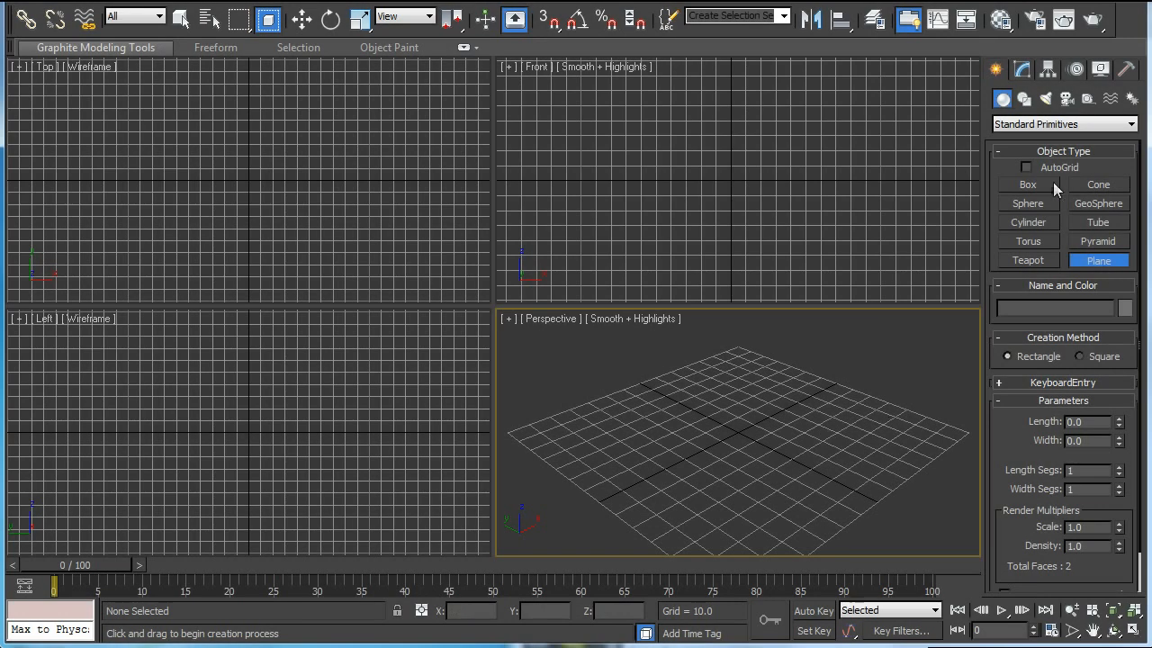
pyautogui.moveTo(1105, 266)
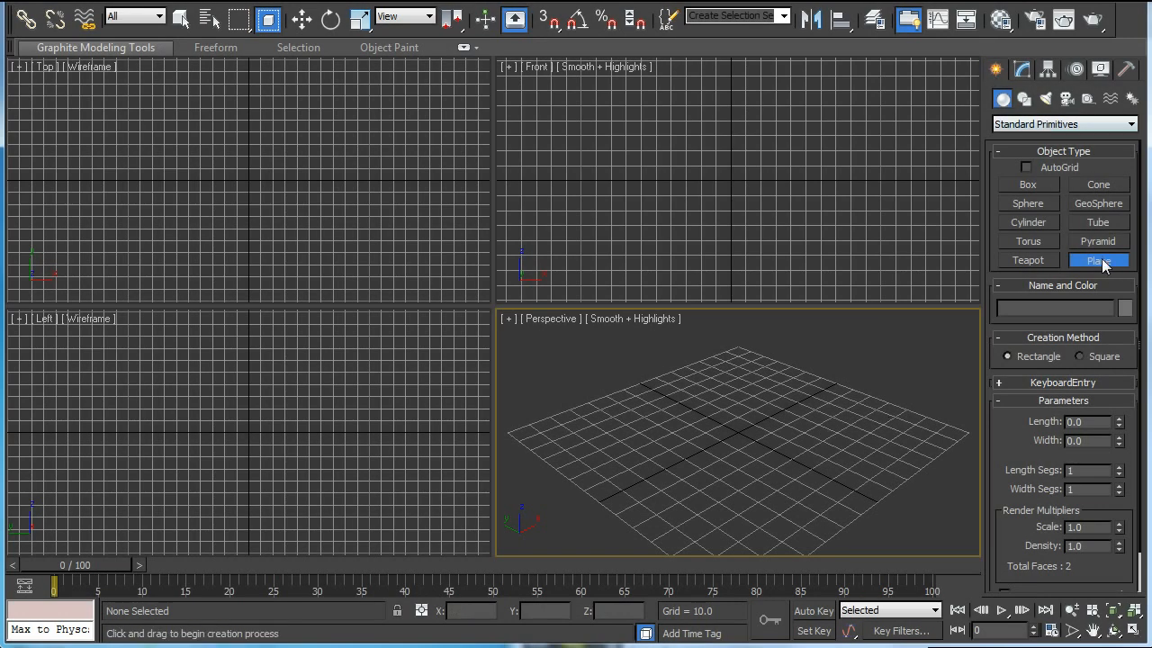
pyautogui.moveTo(1106, 265)
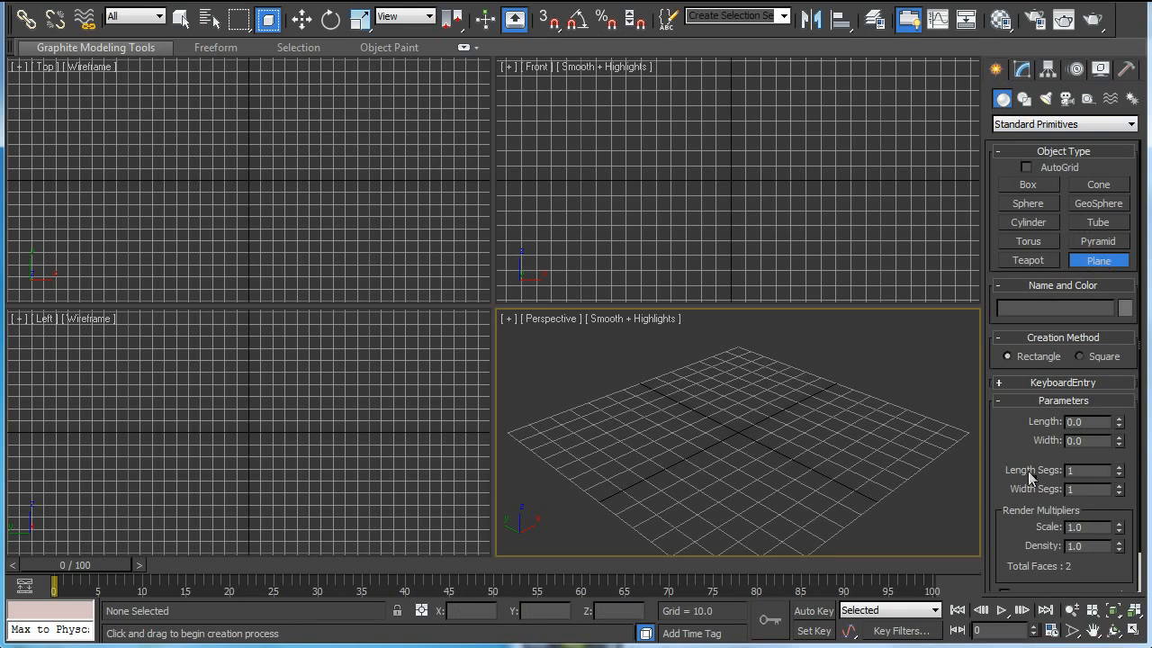
pyautogui.moveTo(1080, 501)
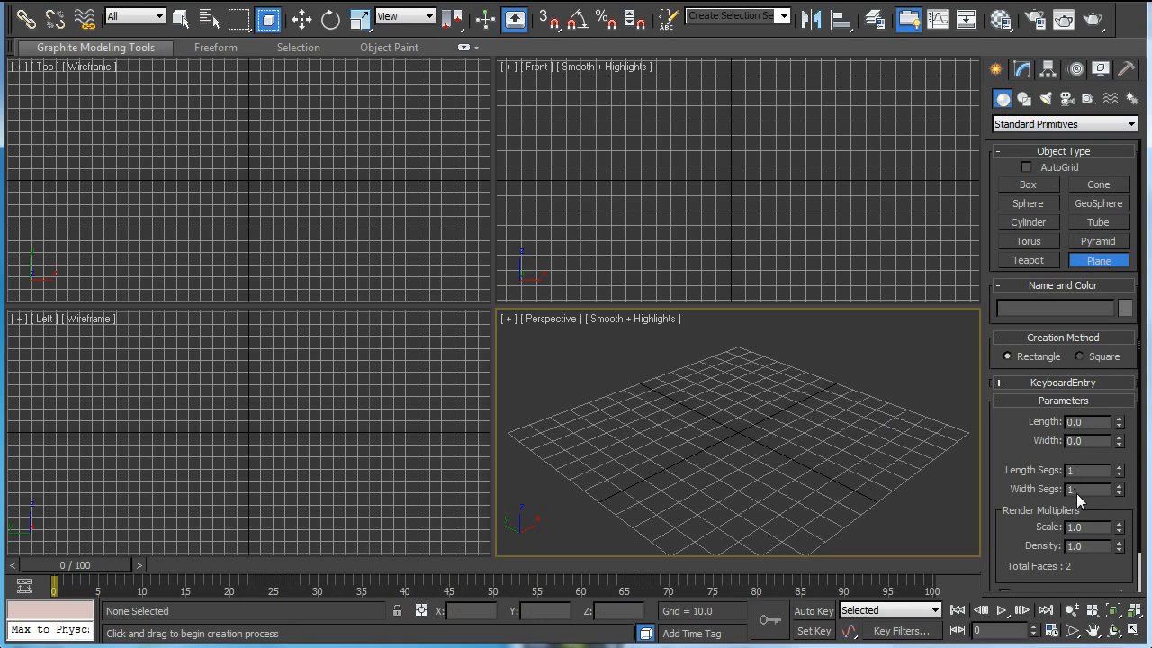
pyautogui.moveTo(734, 134)
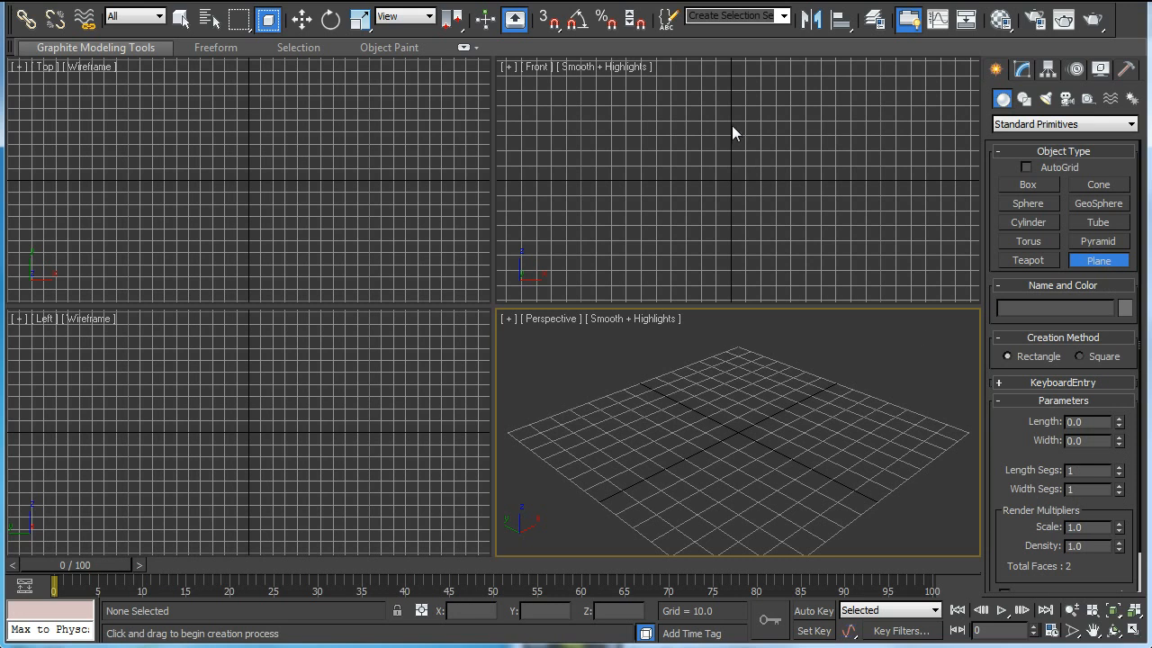
# - Draw an upright plane (Plane01) in the Front viewport to hold the reference image
pyautogui.moveTo(735, 143); pyautogui.dragTo(801, 184)
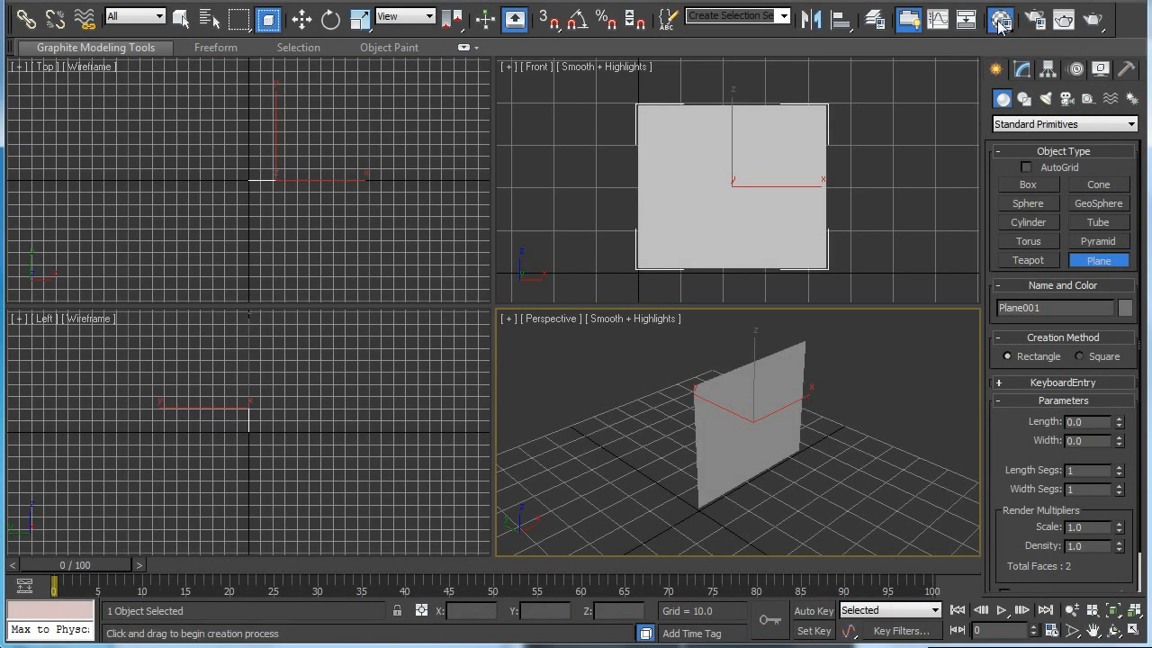
# - In the Material Editor, load 50calPic as a Bitmap in the material's diffuse map slot
pyautogui.click(999, 18)
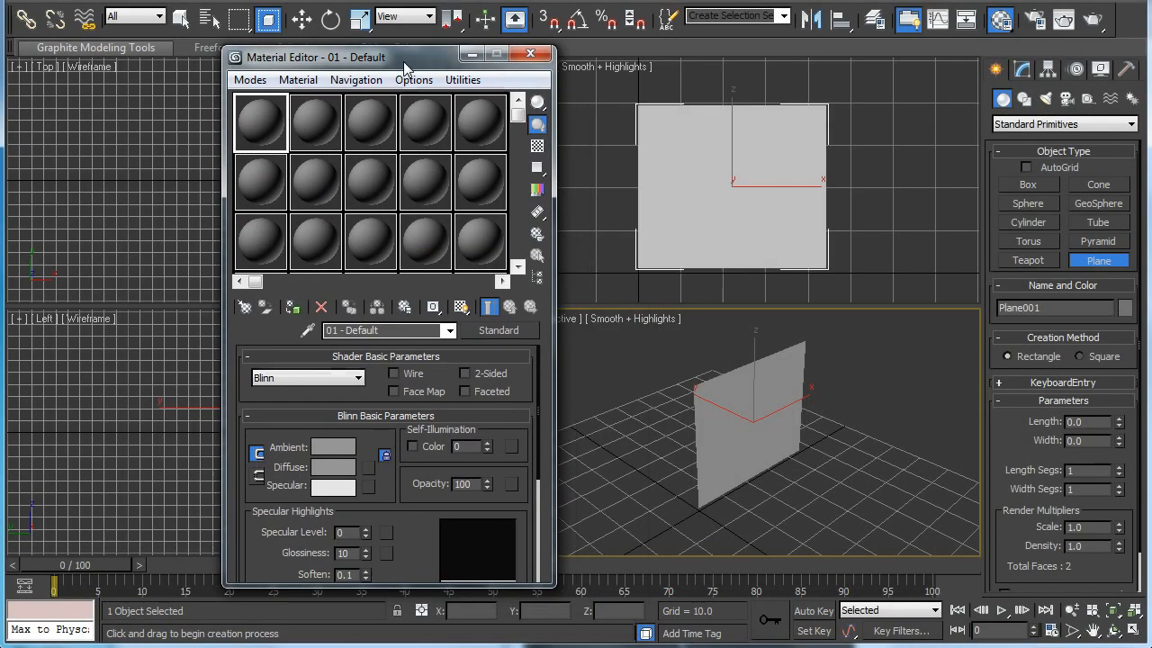
pyautogui.moveTo(259, 123)
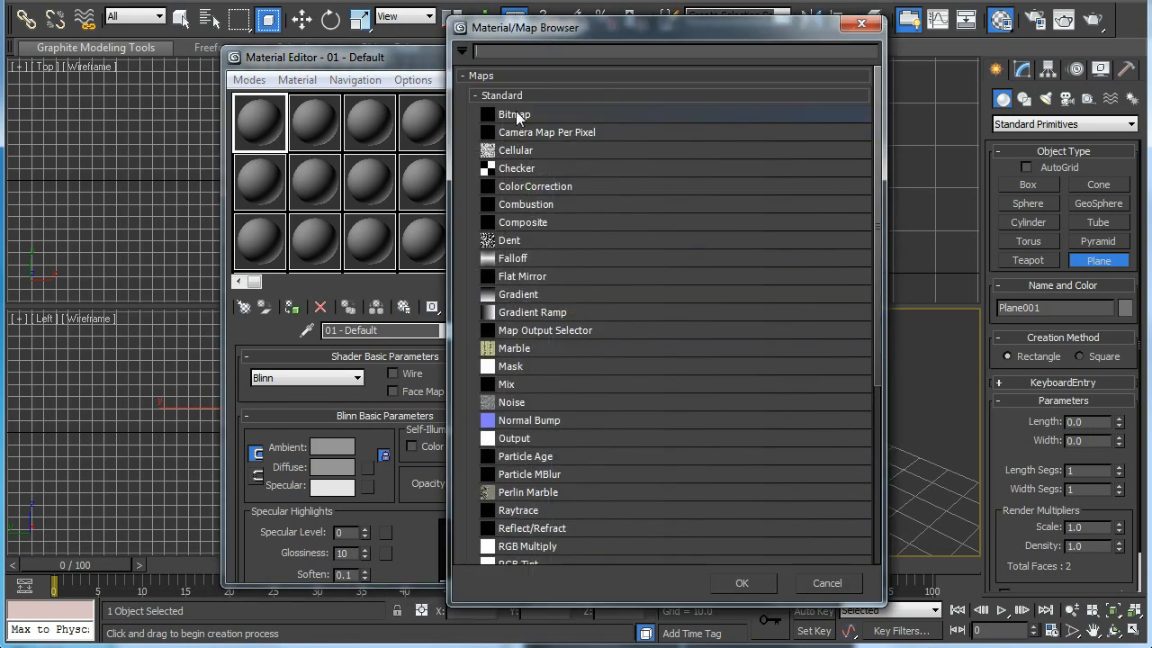
pyautogui.doubleClick(515, 116)
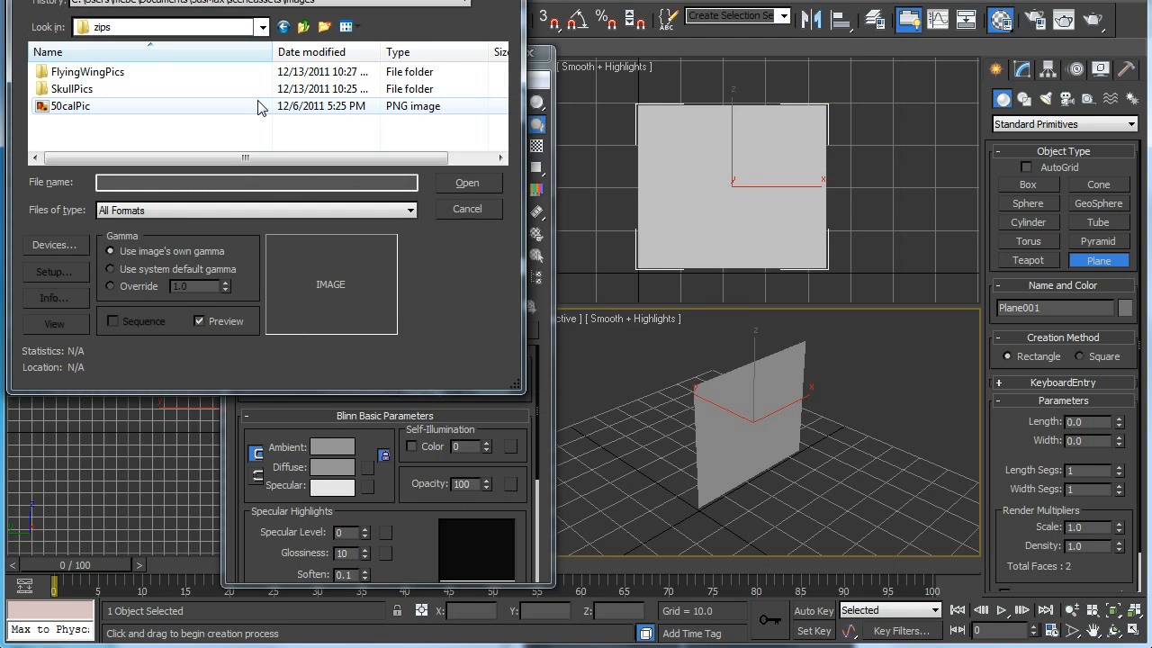
pyautogui.click(72, 106)
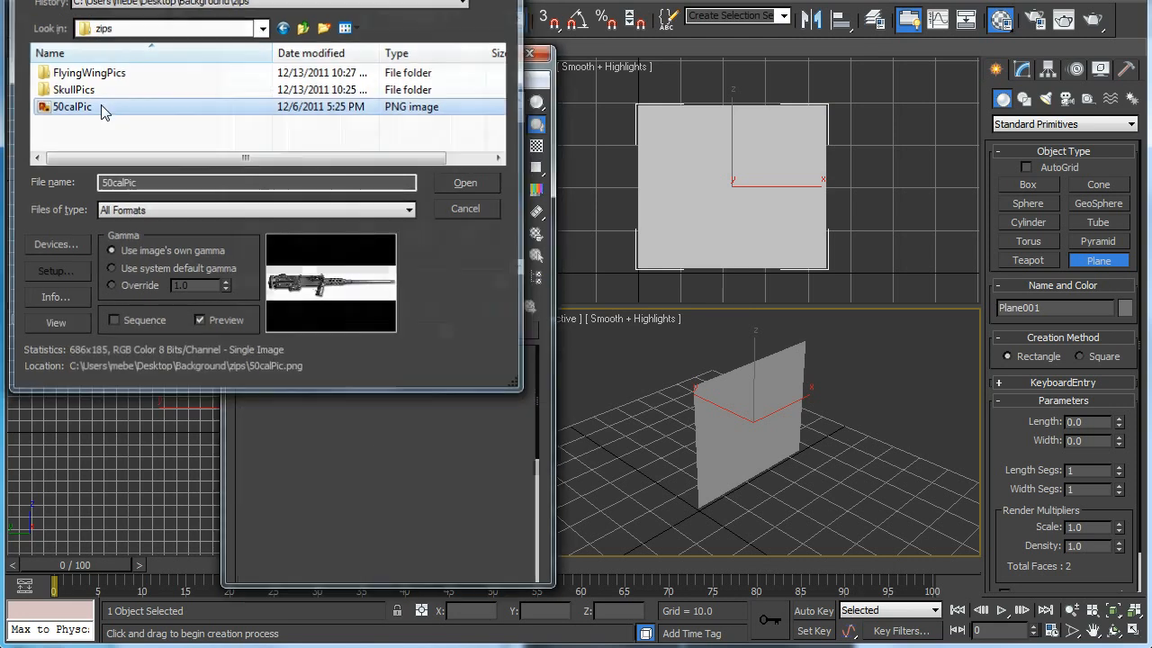
pyautogui.click(464, 183)
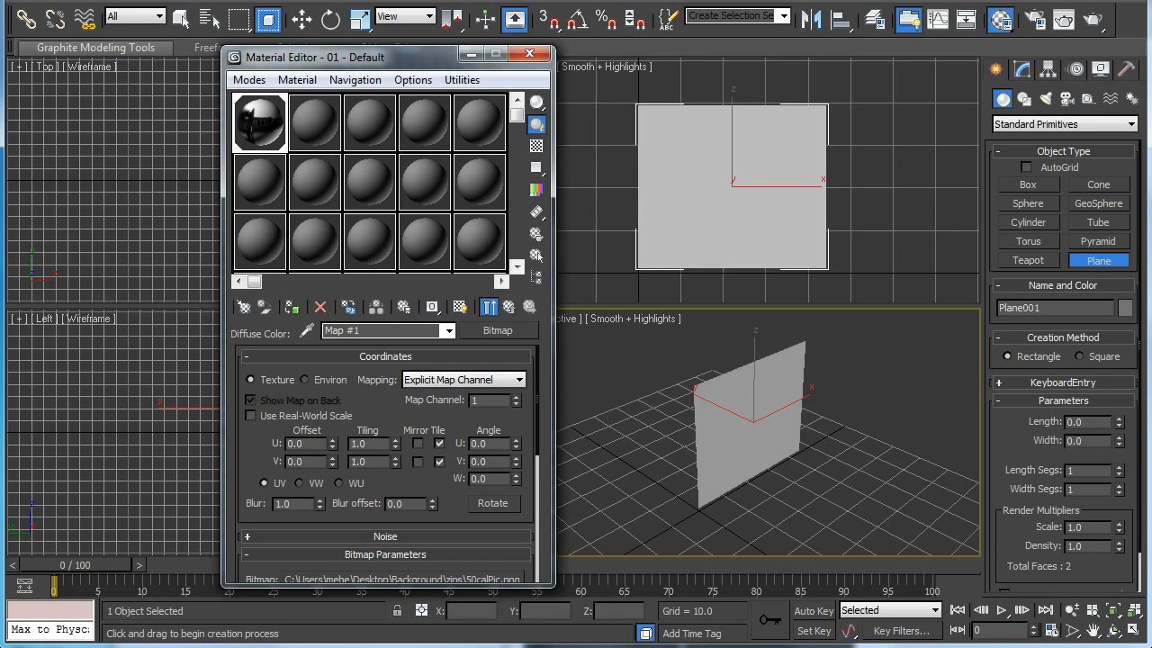
pyautogui.click(461, 306)
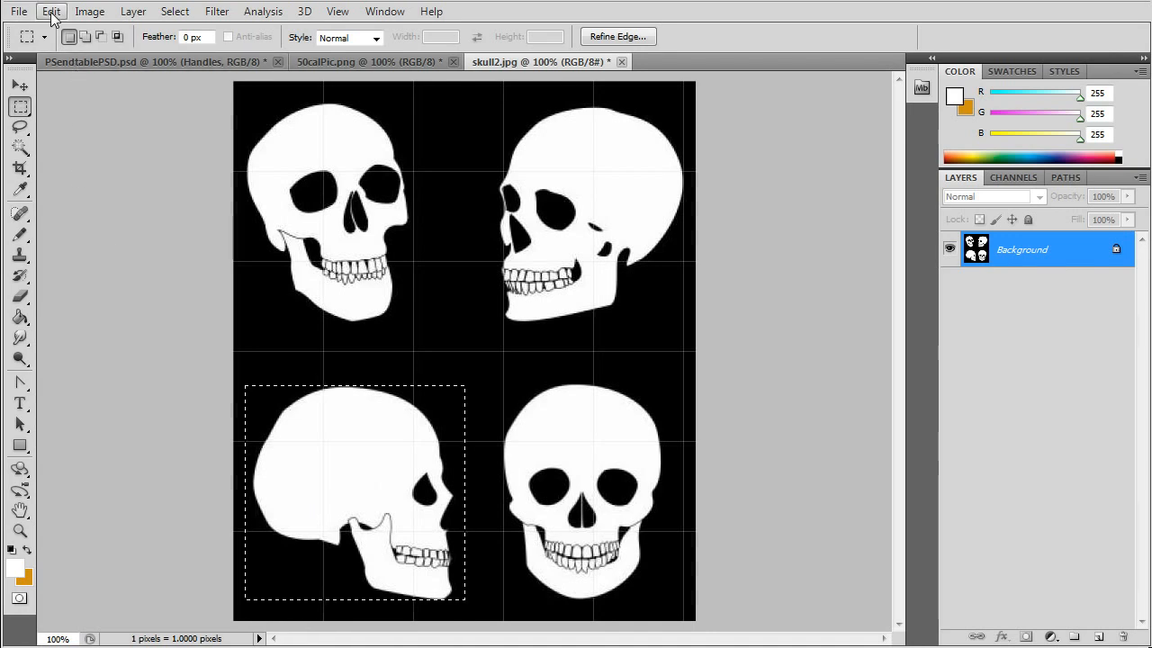
# - Crop the skull sheet down to the side-view skull and save it
pyautogui.click(90, 10)
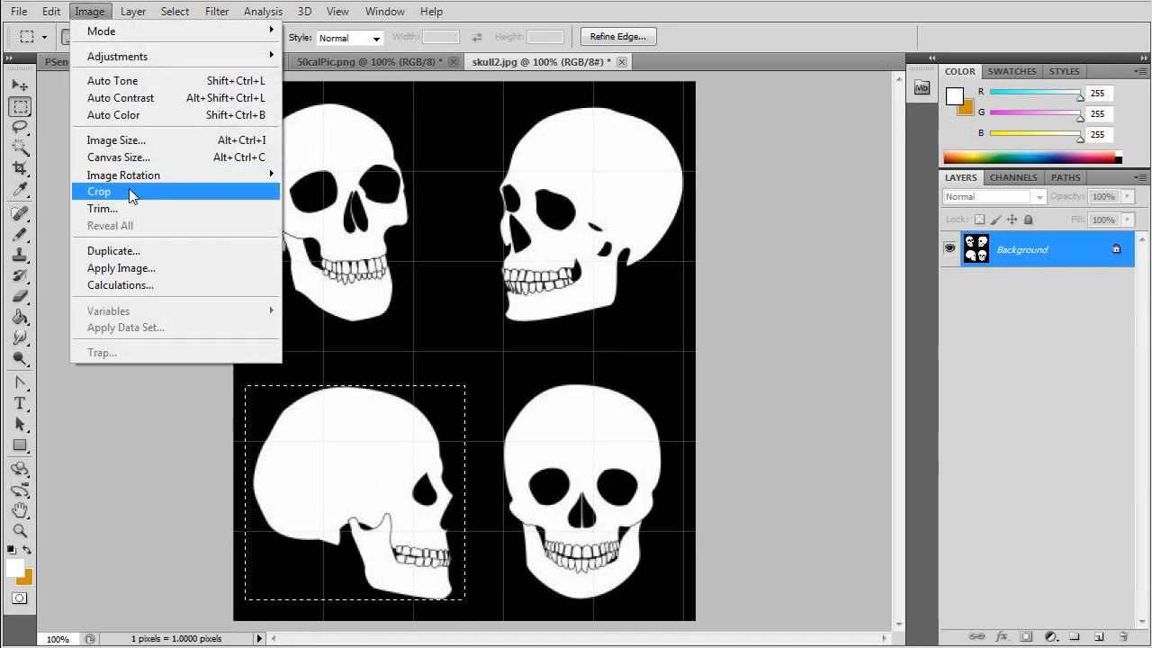
pyautogui.click(99, 191)
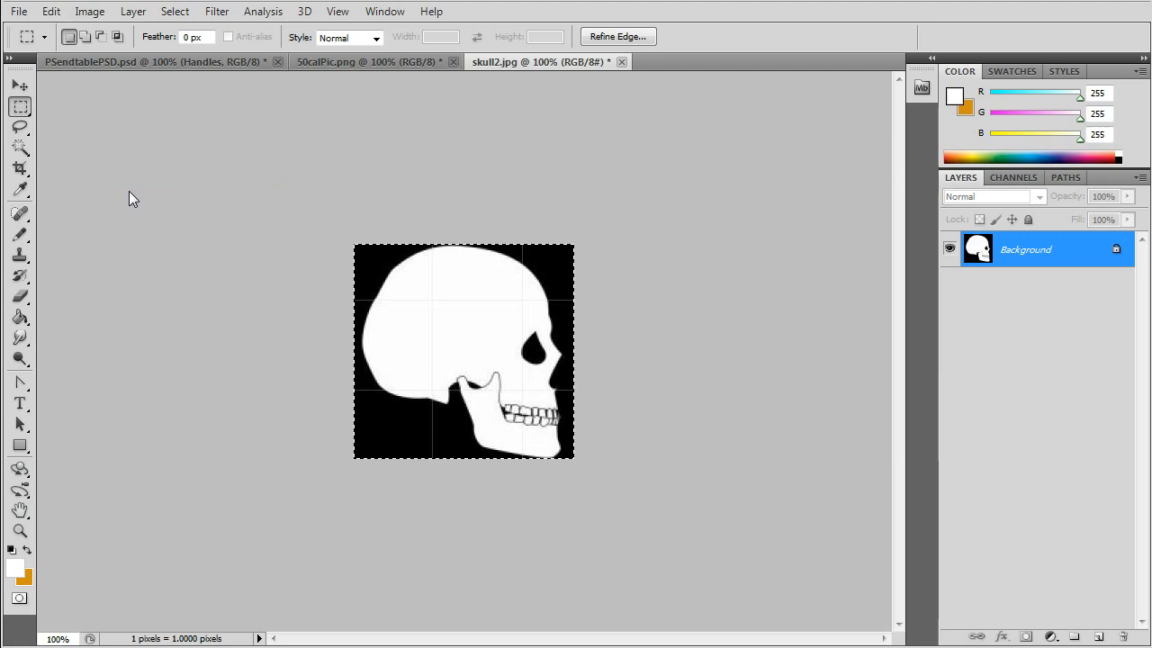
pyautogui.click(18, 11)
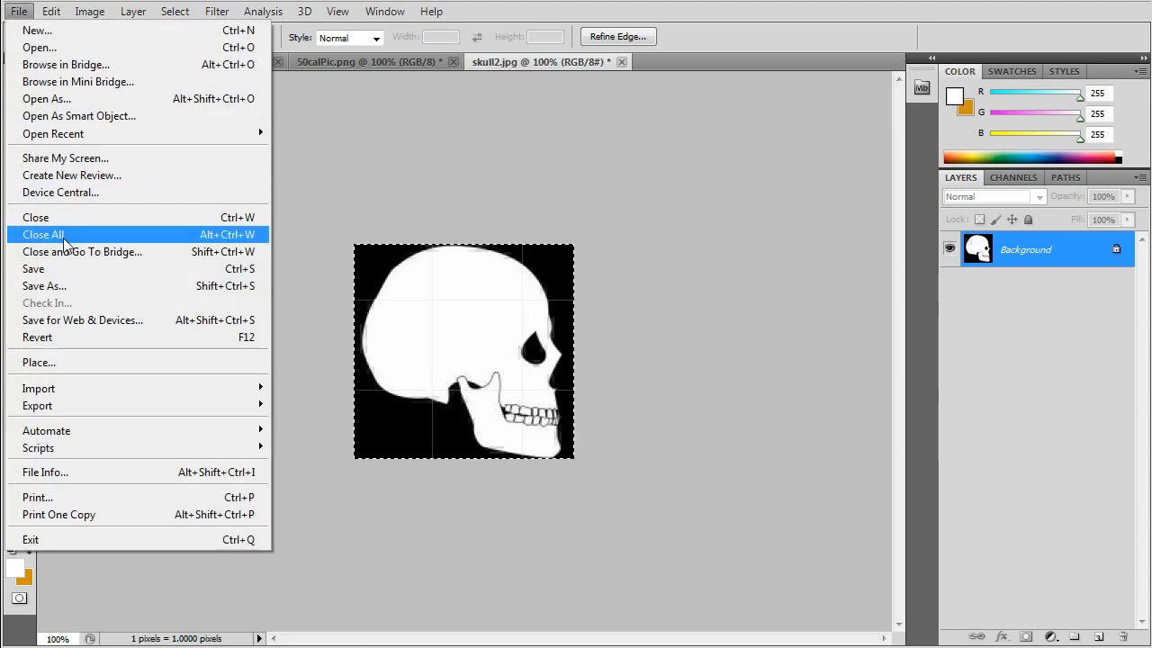
pyautogui.moveTo(72, 284)
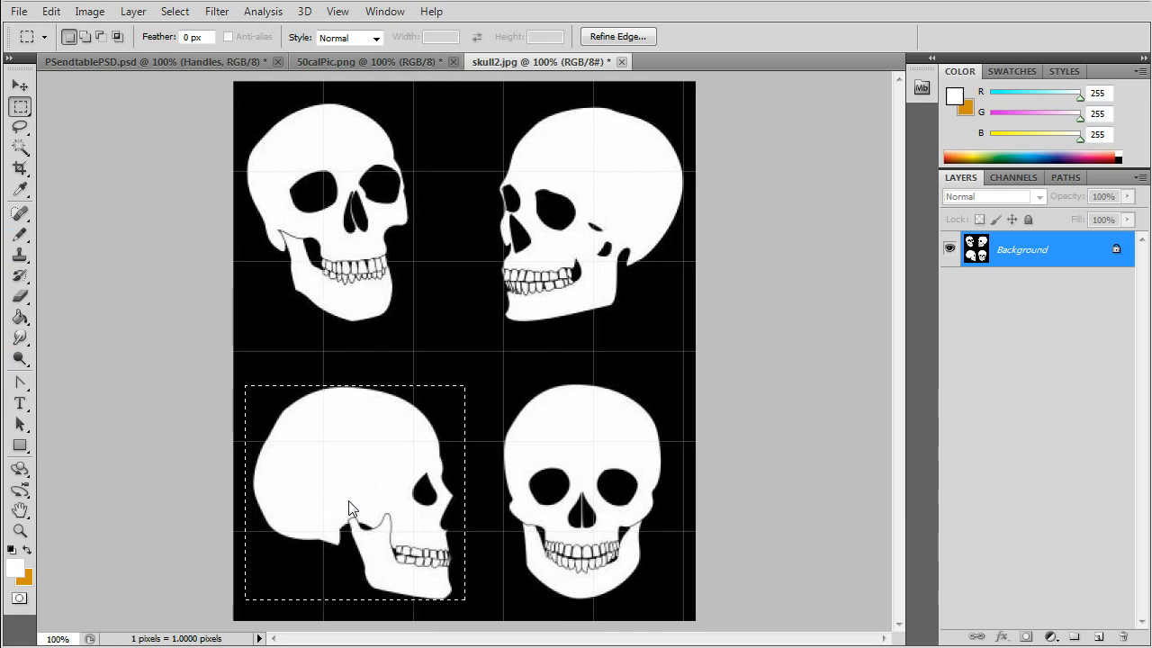
# - Marquee the front-view skull, crop to it and save it as a new file
pyautogui.moveTo(351, 504); pyautogui.dragTo(579, 507)
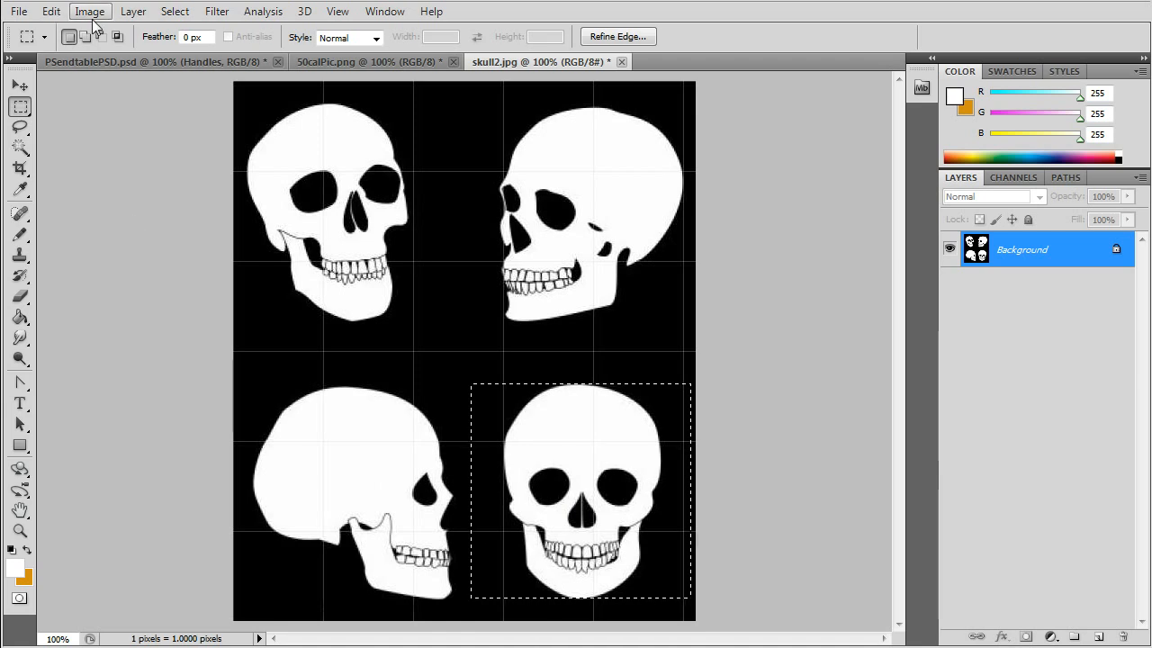
pyautogui.click(90, 11)
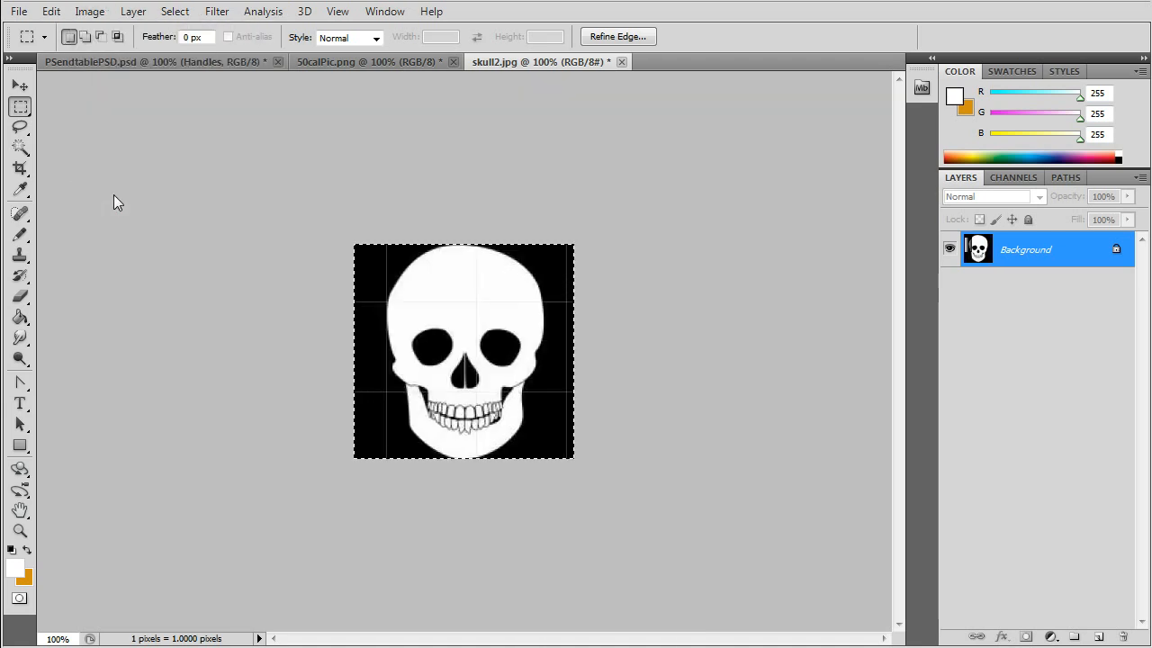
pyautogui.click(18, 11)
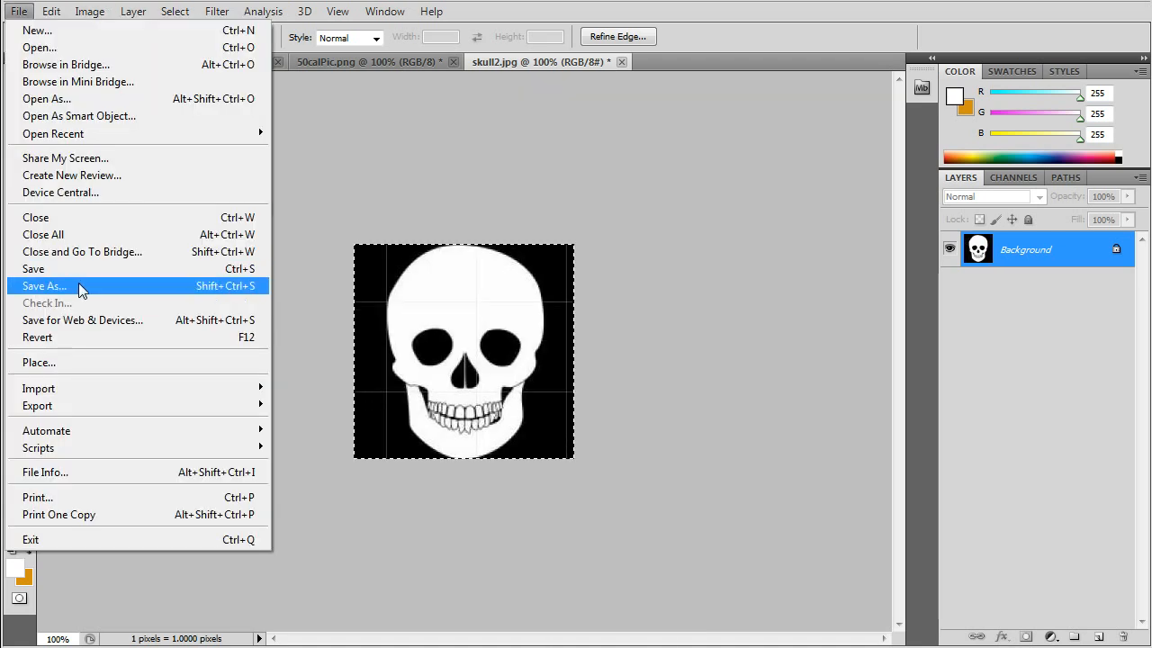
pyautogui.moveTo(115, 292)
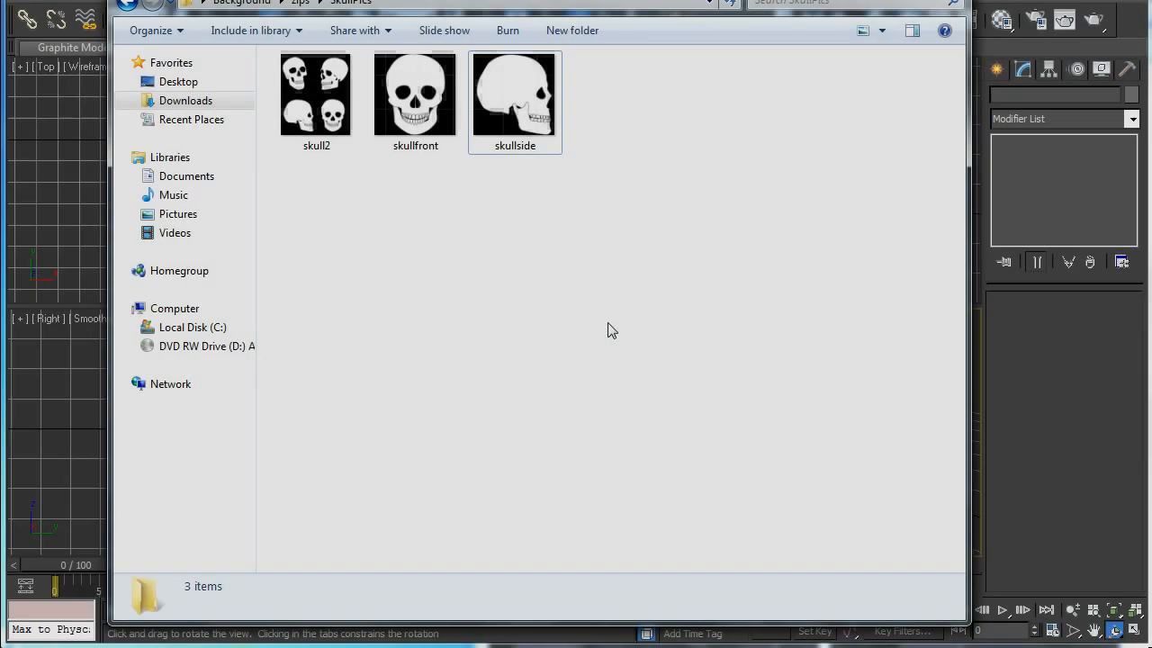
# - Check the skullfront and skullside files saved beside skull2 in the SkullPics folder
pyautogui.click(414, 93)
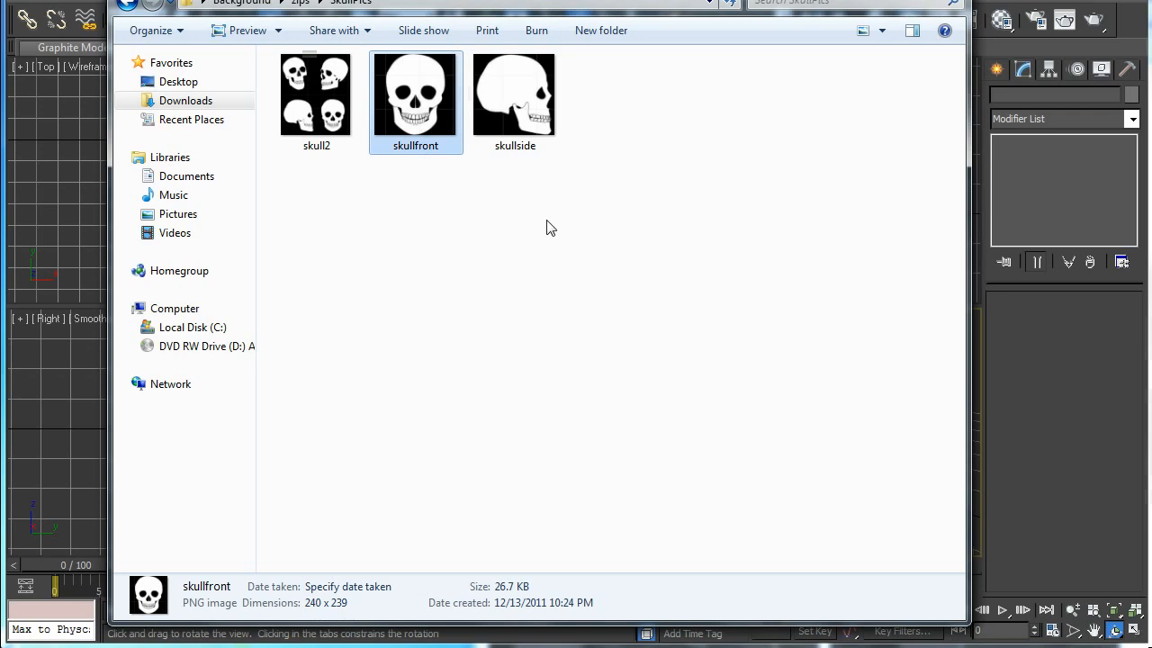
pyautogui.click(514, 93)
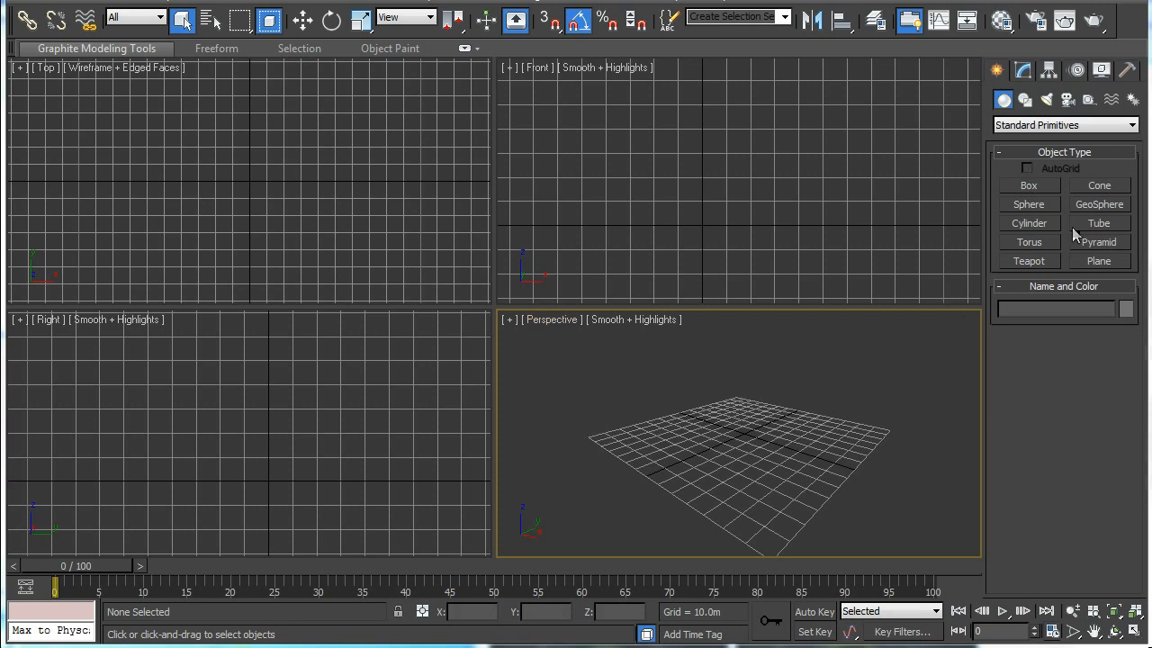
# - Create upright Plane003 in the Front viewport and Plane004 in the Right viewport, then bring up materials
pyautogui.click(1098, 261)
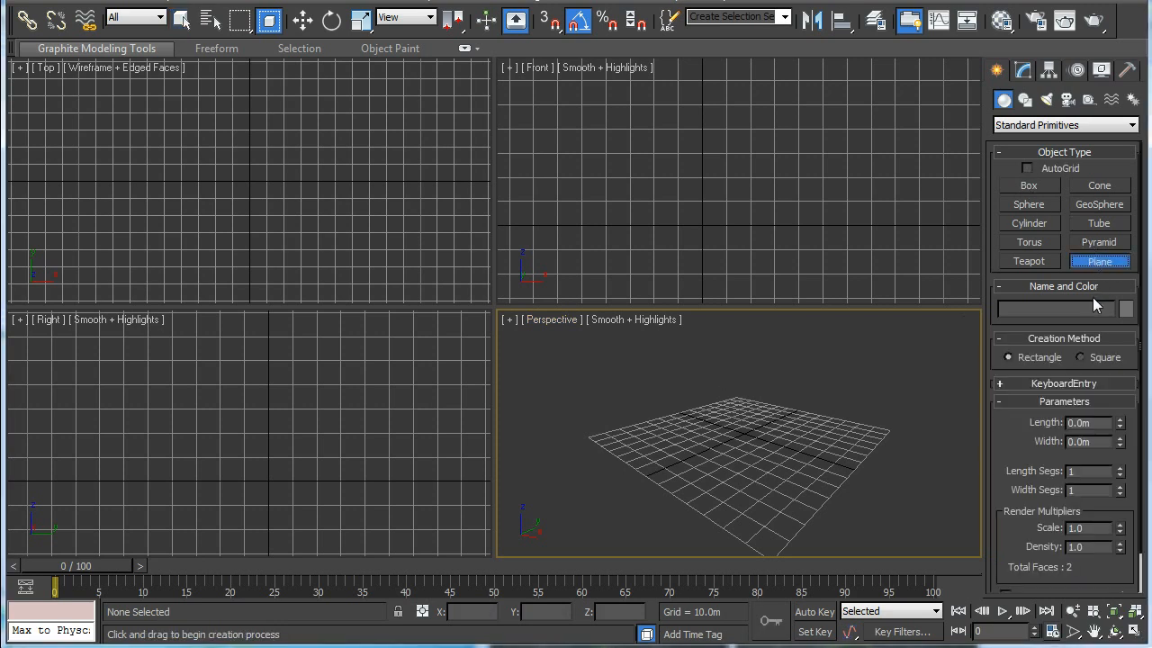
pyautogui.moveTo(705, 112)
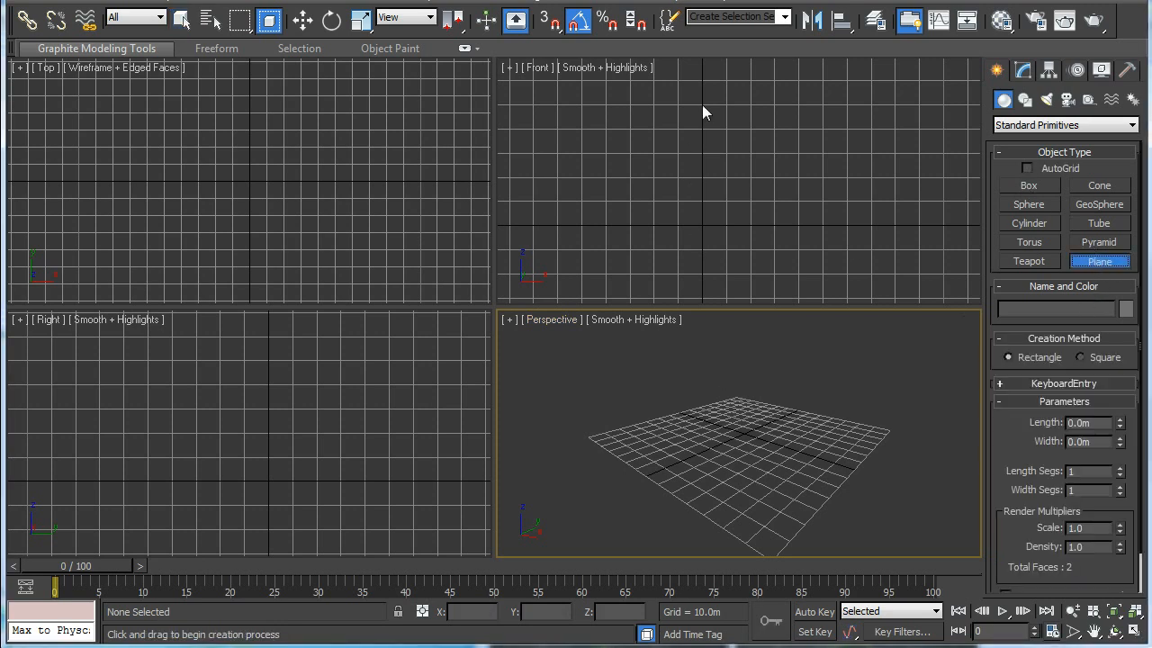
pyautogui.moveTo(706, 112); pyautogui.dragTo(889, 227)
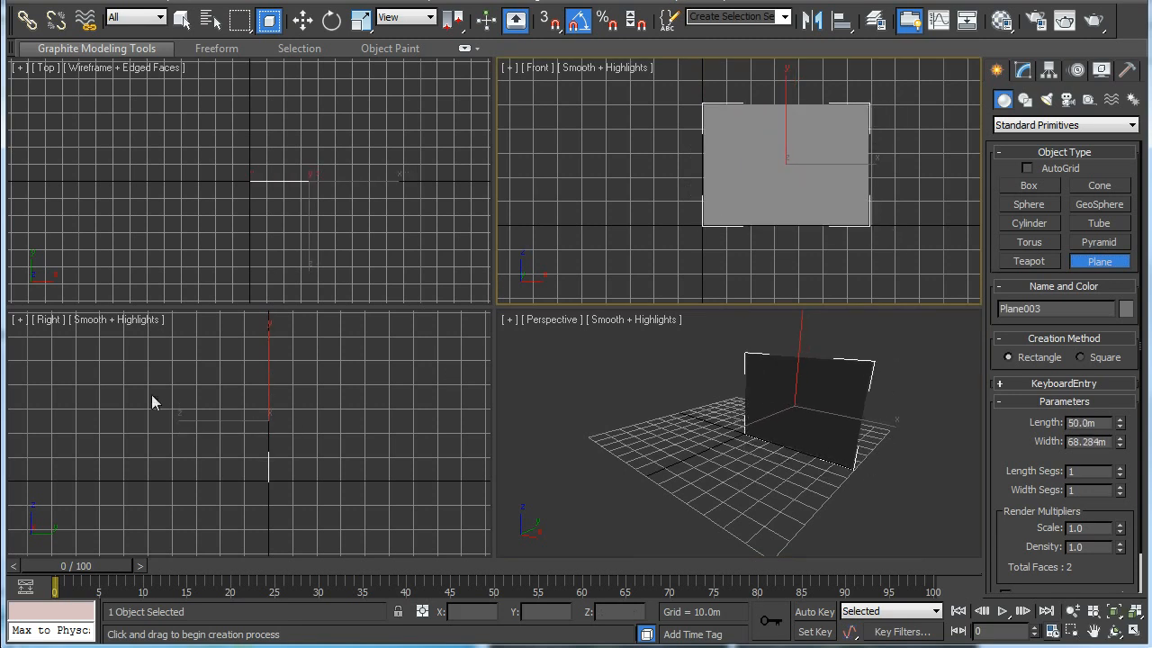
pyautogui.moveTo(133, 366)
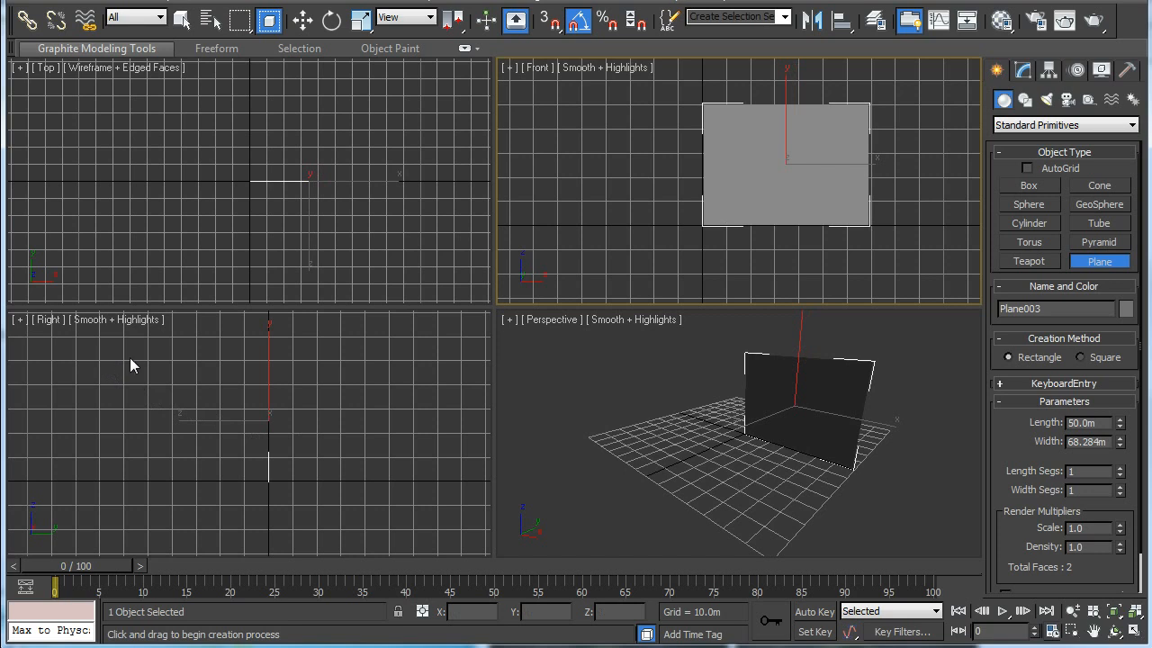
pyautogui.moveTo(126, 360); pyautogui.dragTo(270, 486)
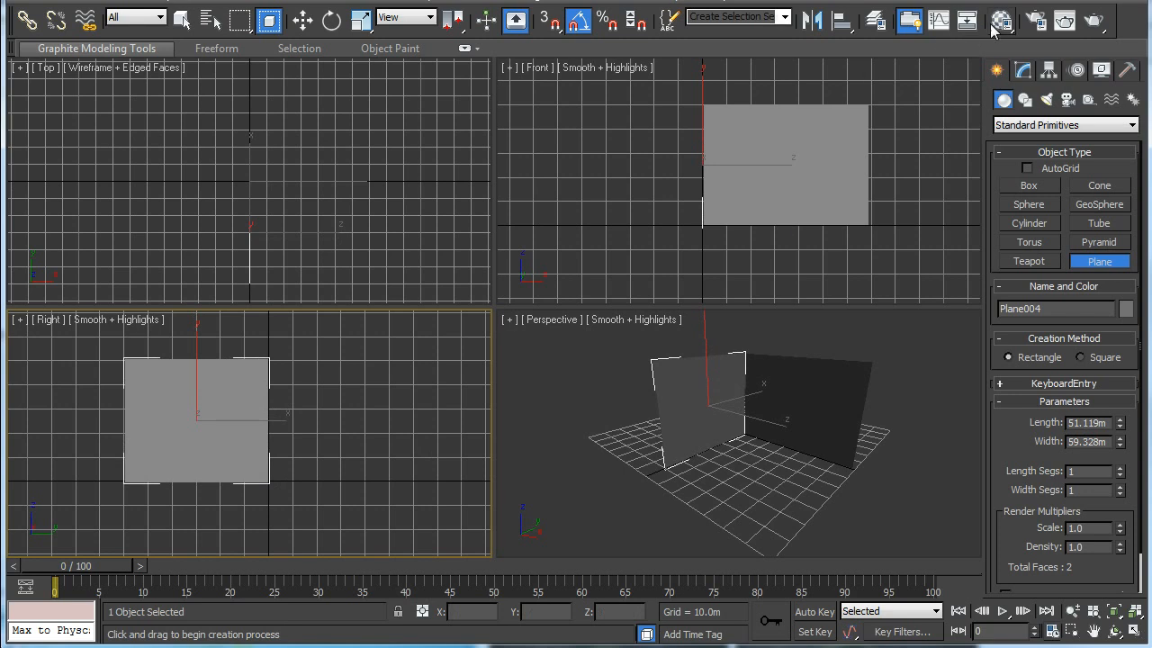
pyautogui.click(1001, 20)
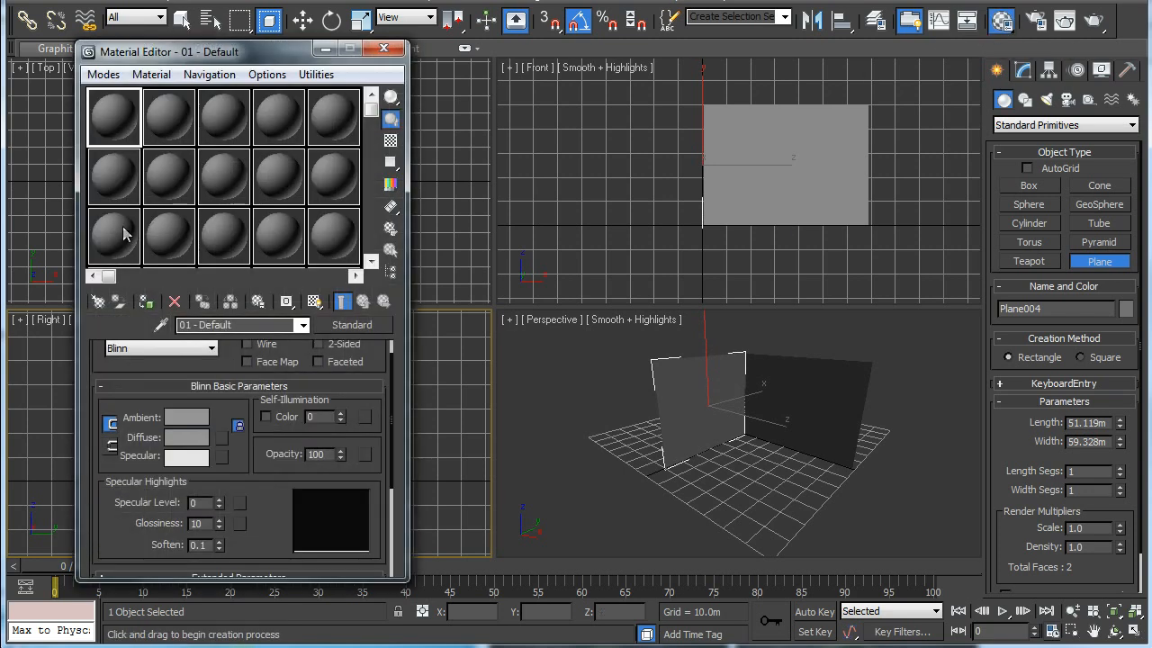
# - Load skullfront.png as the first material's diffuse bitmap and assign it to a plane
pyautogui.click(237, 425)
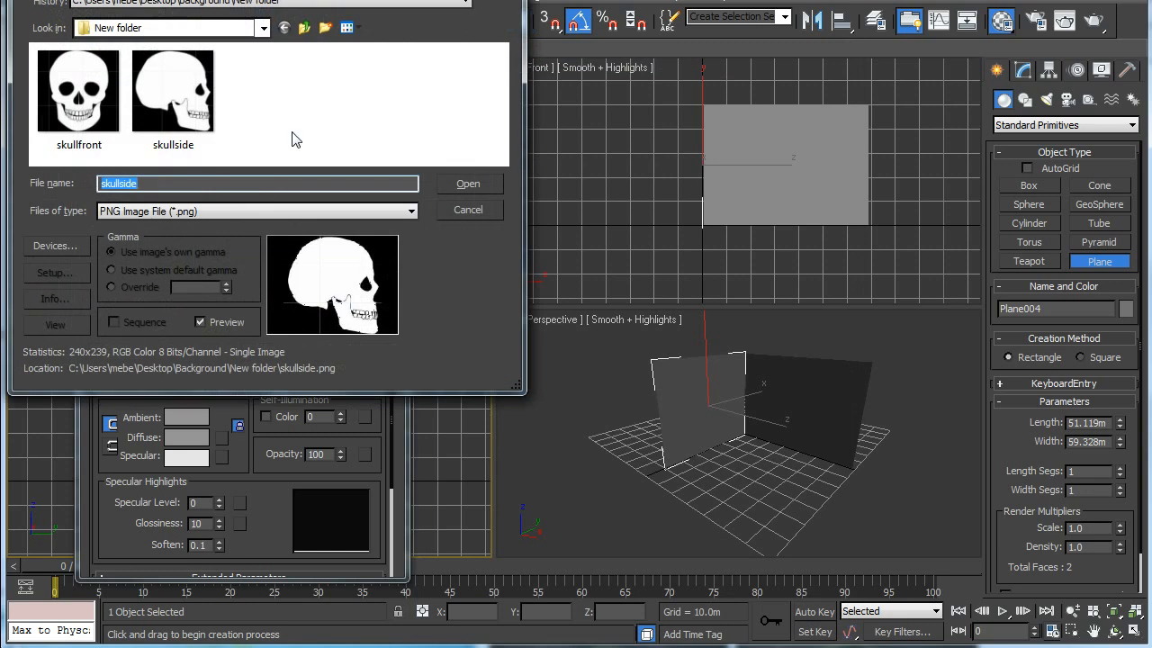
pyautogui.click(79, 90)
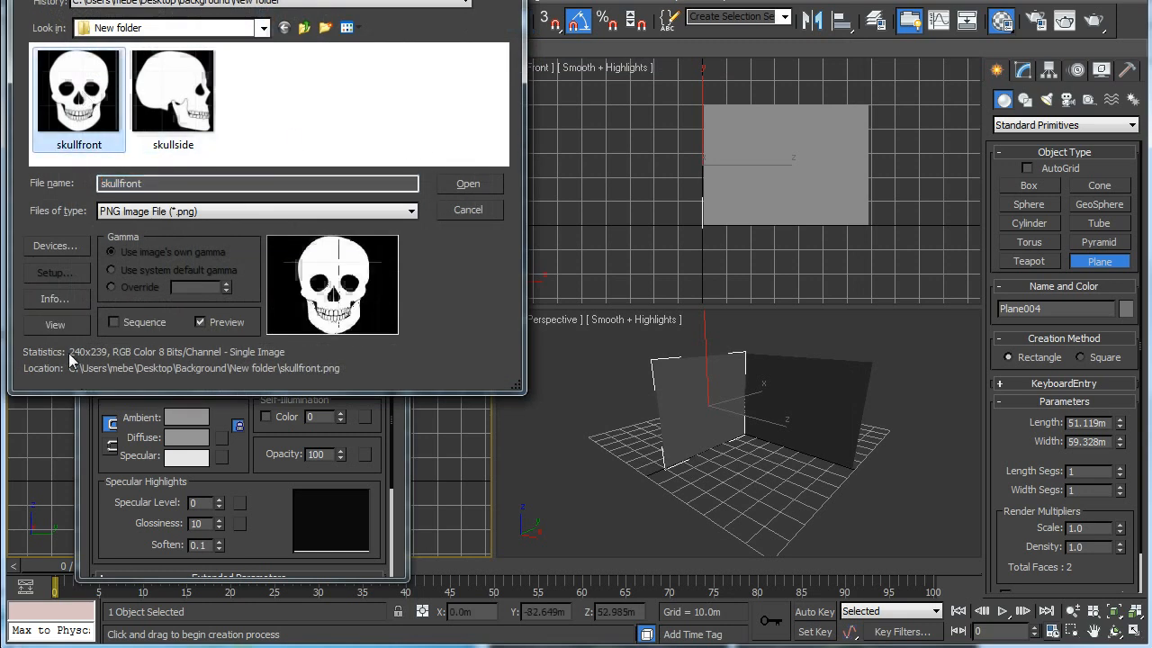
pyautogui.click(468, 183)
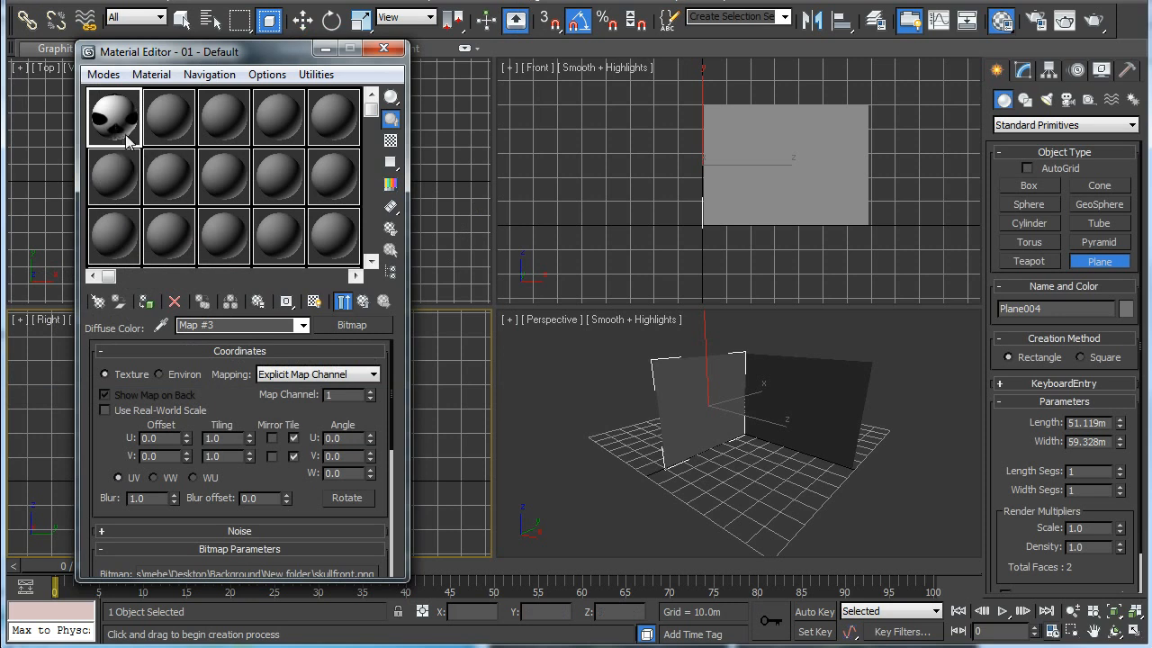
pyautogui.click(313, 303)
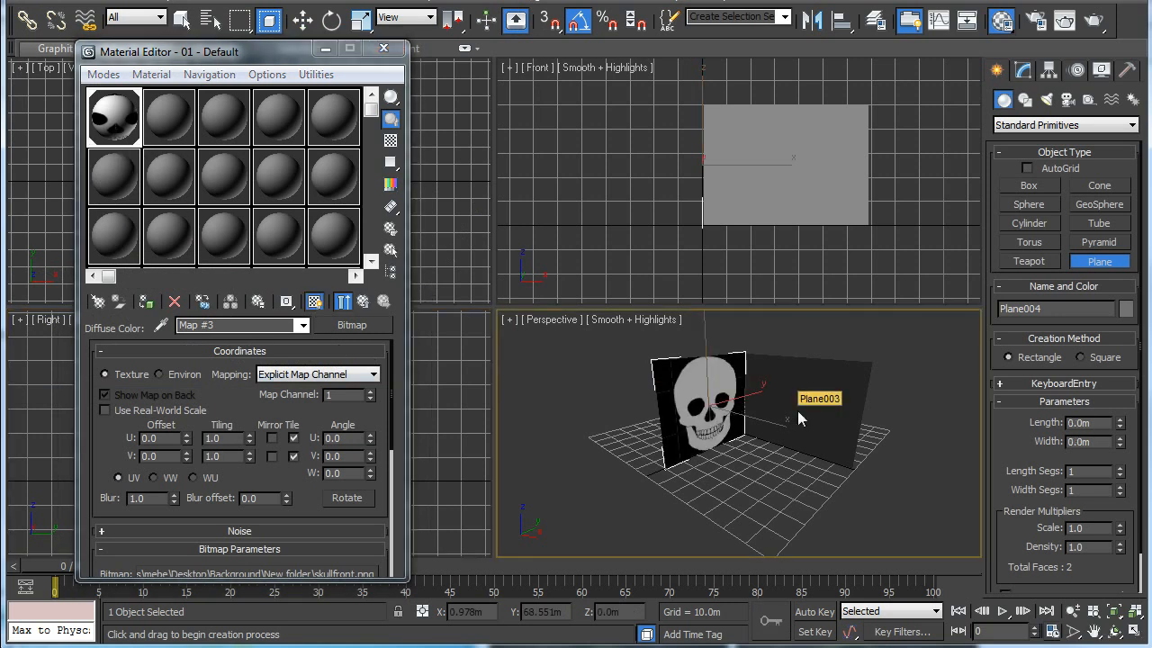
pyautogui.moveTo(585, 368)
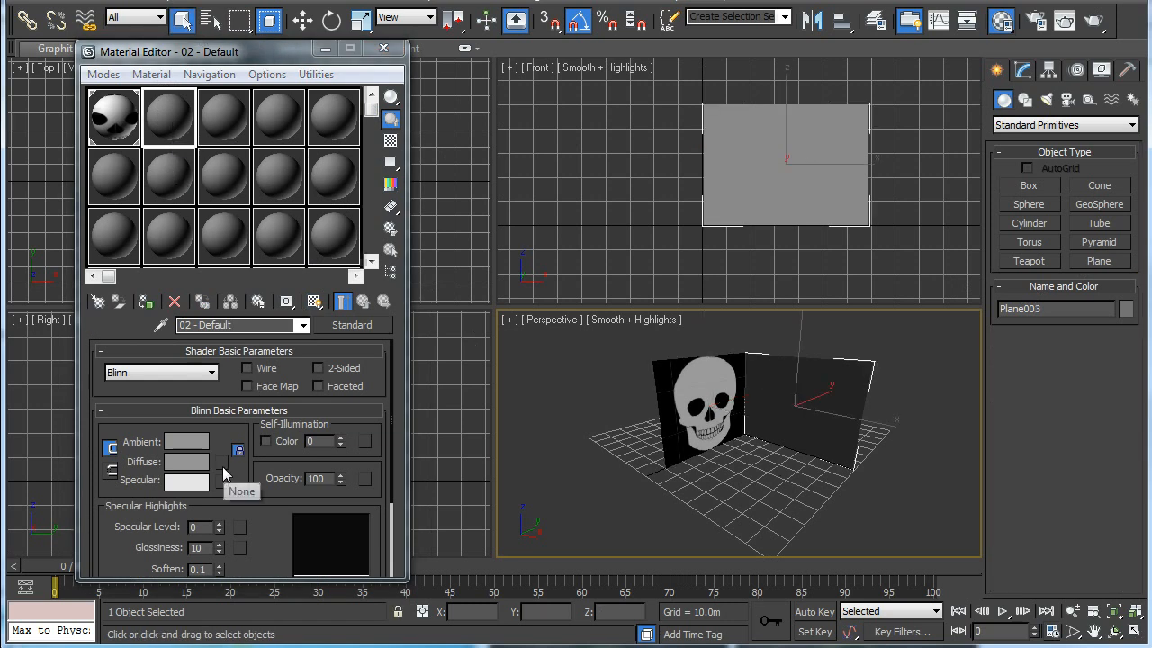
# - Load skullside.png as the second material's diffuse bitmap and assign it to the other plane
pyautogui.click(238, 461)
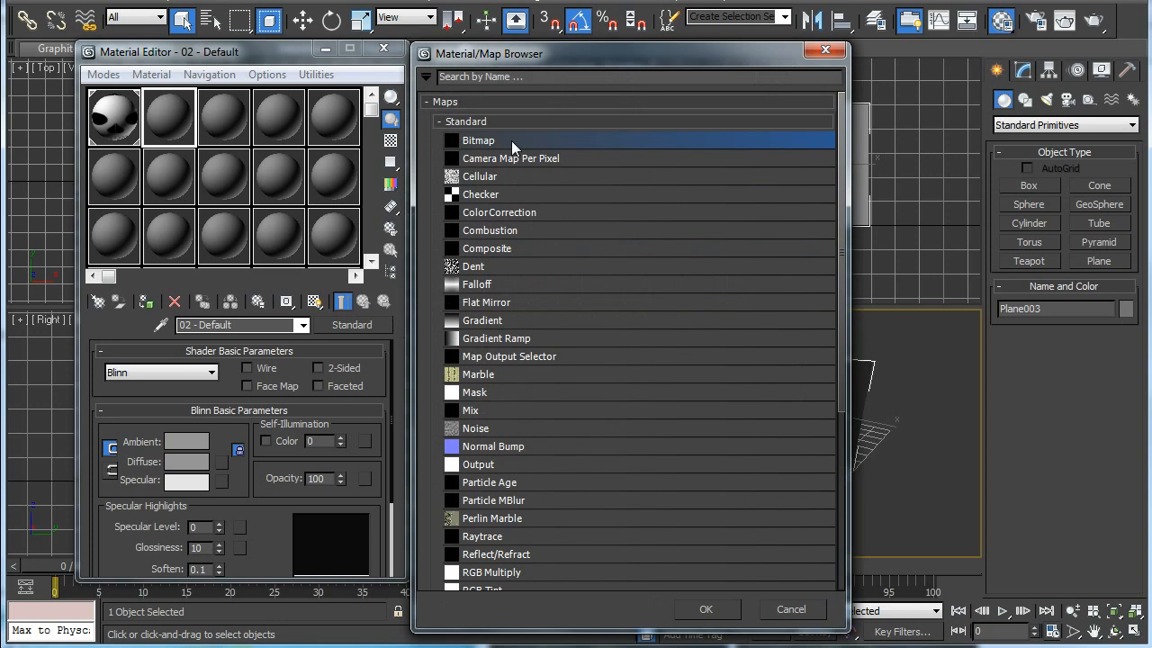
pyautogui.doubleClick(479, 141)
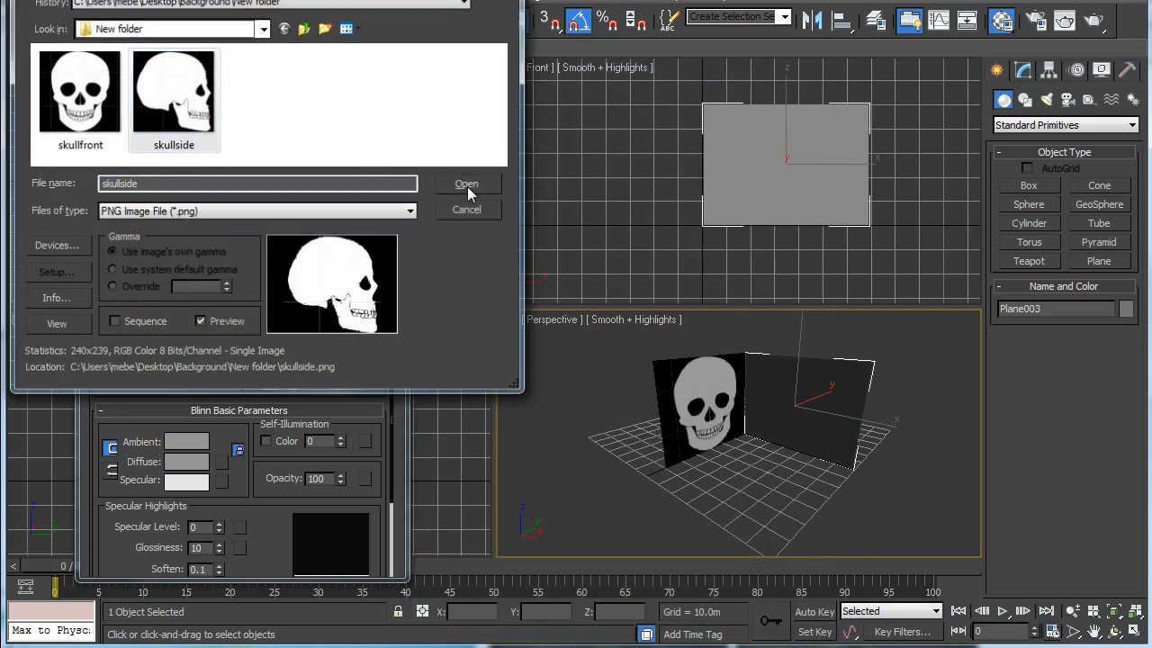
pyautogui.click(466, 183)
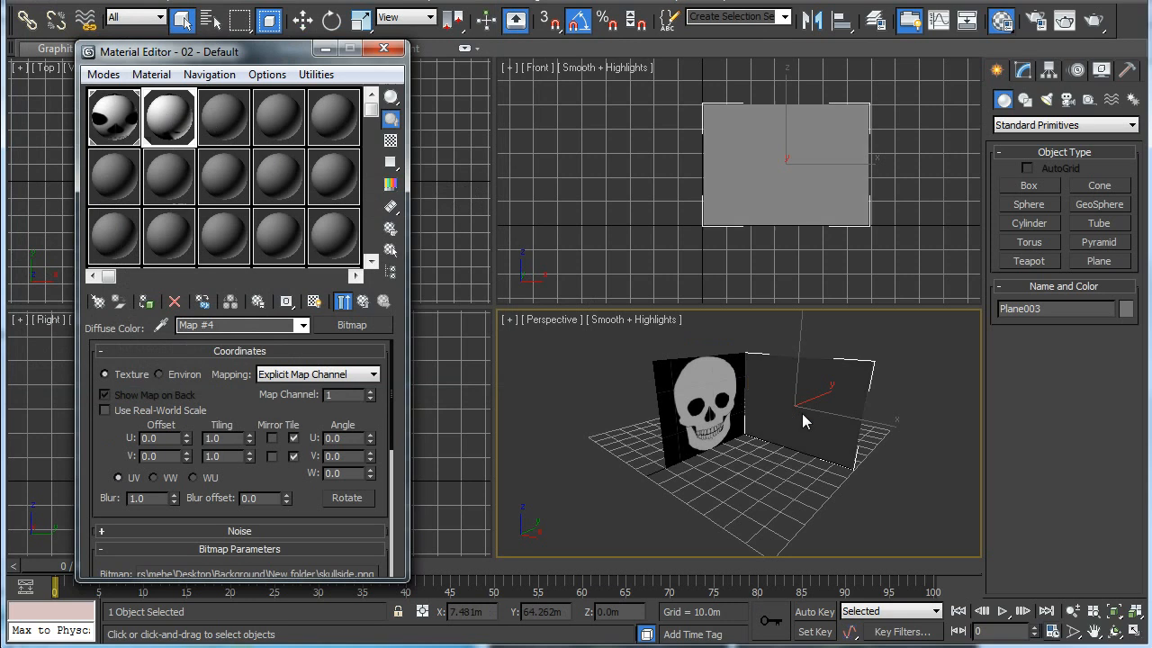
pyautogui.click(314, 302)
pyautogui.write('23.')
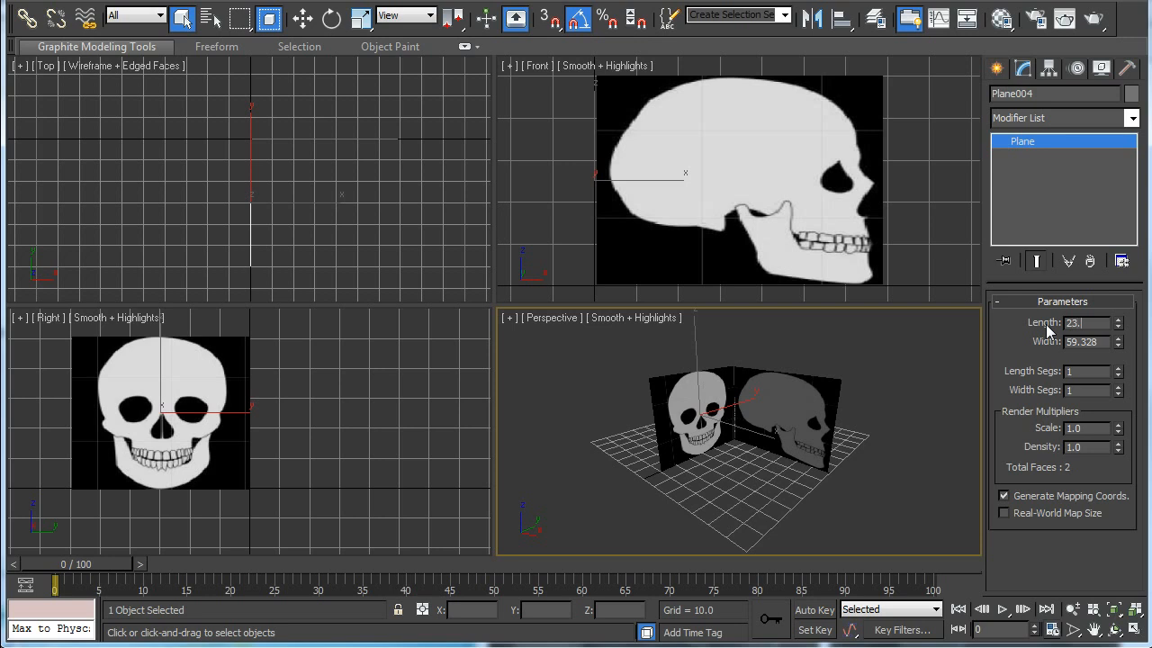
# - Set the skull plane's width to 24 in the Modify panel
pyautogui.tripleClick(1080, 342)
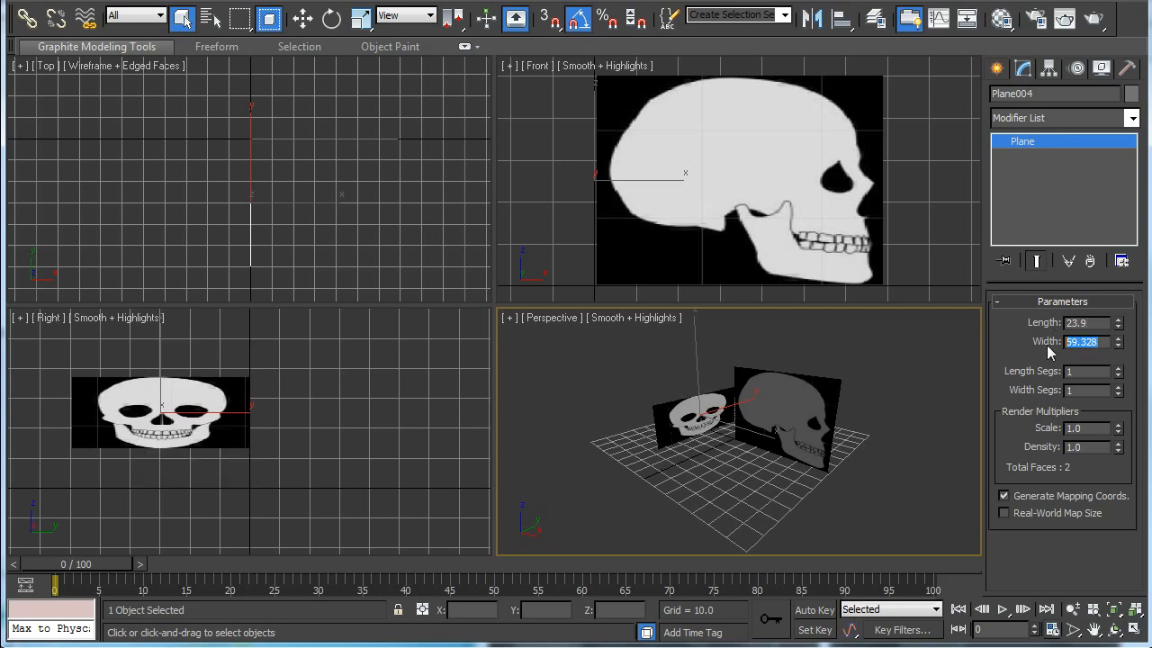
pyautogui.write('24.0')
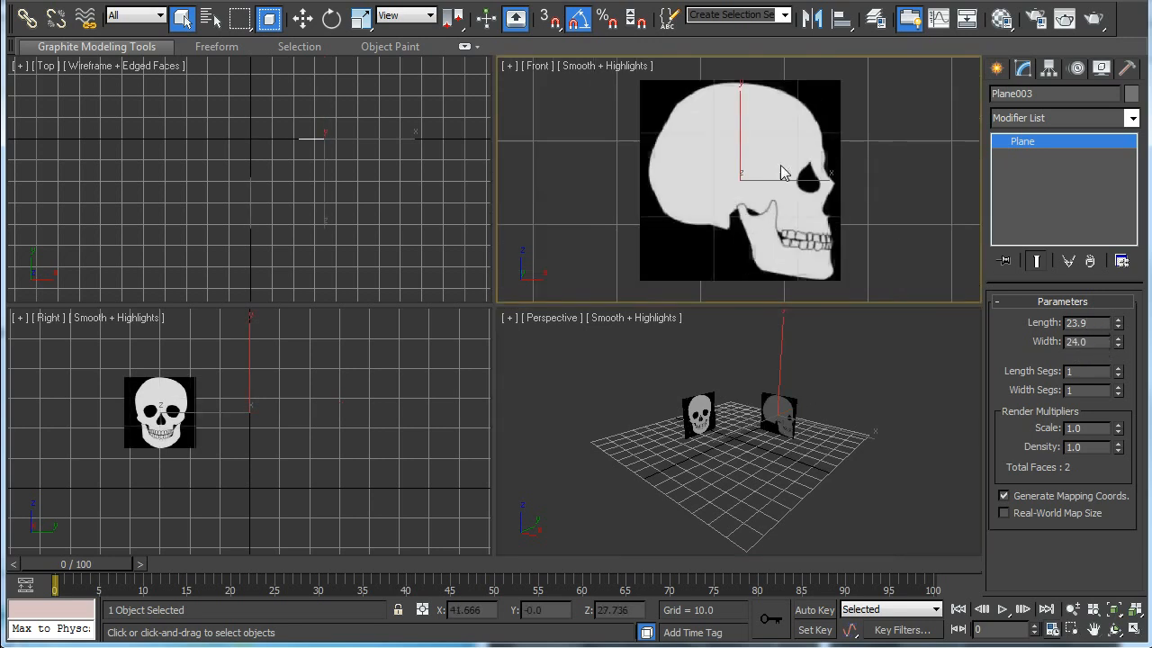
# - Move the side and front skull planes so their reference images line up
pyautogui.moveTo(159, 410); pyautogui.dragTo(266, 410)
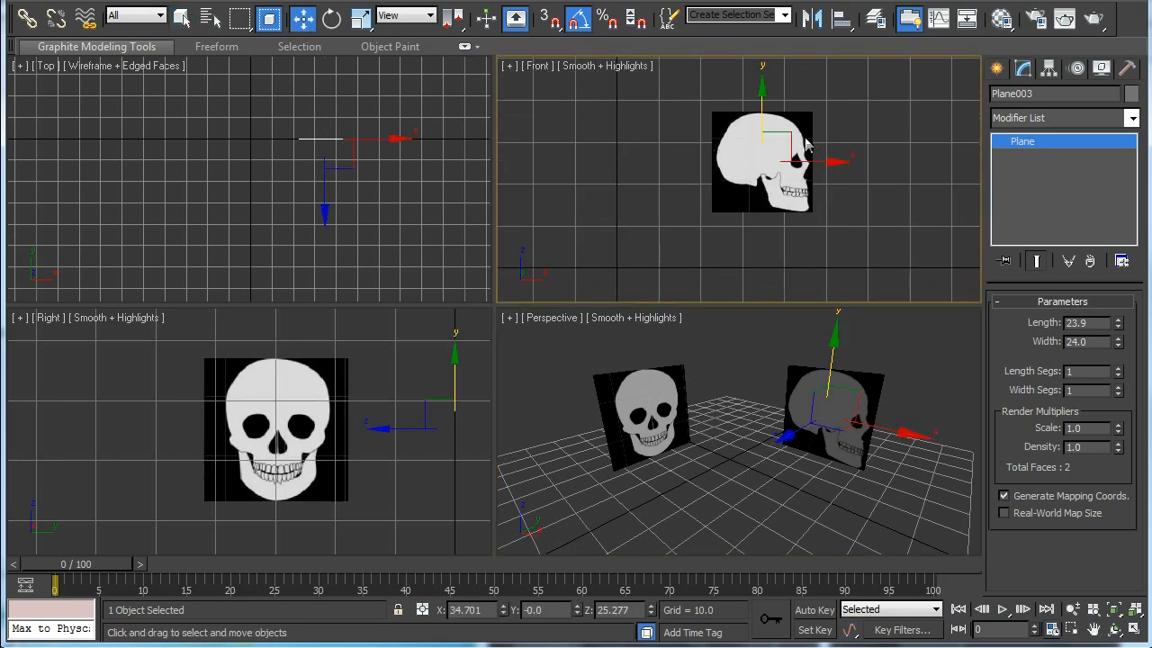
pyautogui.moveTo(759, 162); pyautogui.dragTo(680, 202)
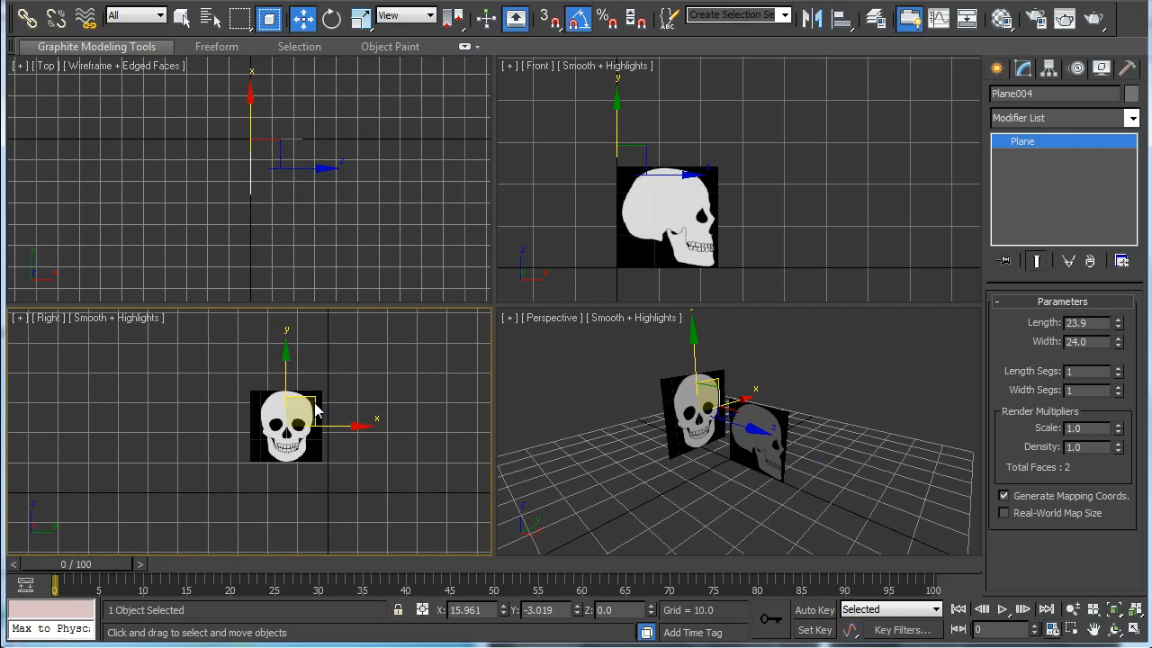
pyautogui.moveTo(286, 428); pyautogui.dragTo(294, 450)
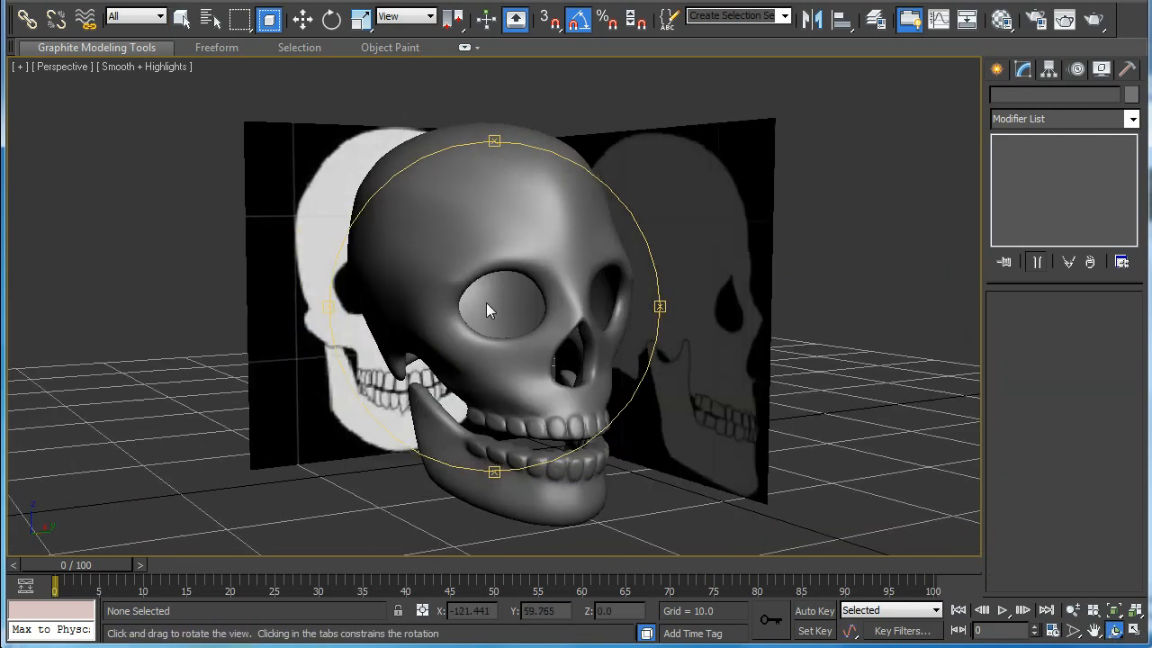
# - Orbit around the finished skull model standing among its reference planes
pyautogui.moveTo(489, 310); pyautogui.dragTo(518, 314)
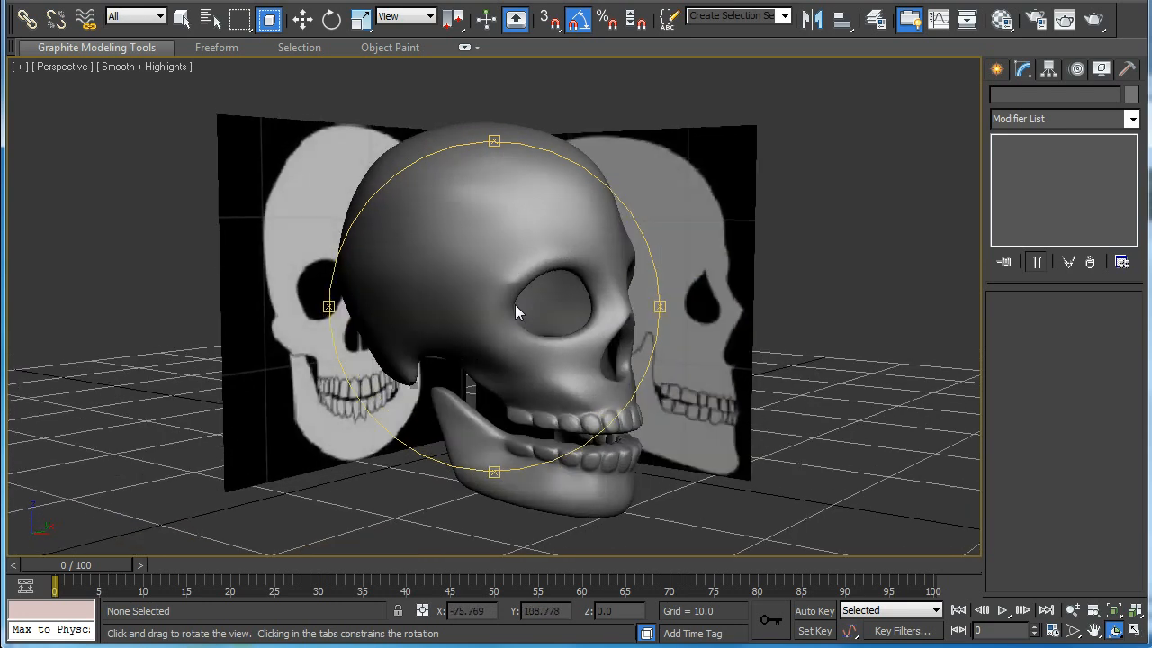
pyautogui.moveTo(519, 313); pyautogui.dragTo(619, 338)
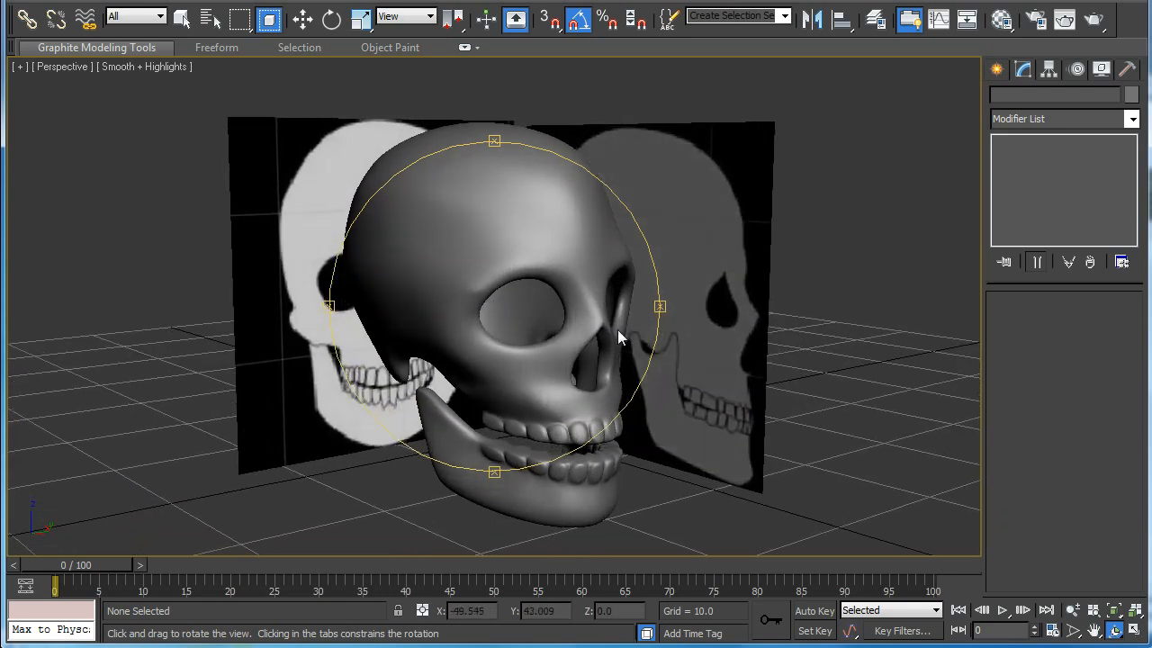
pyautogui.click(182, 18)
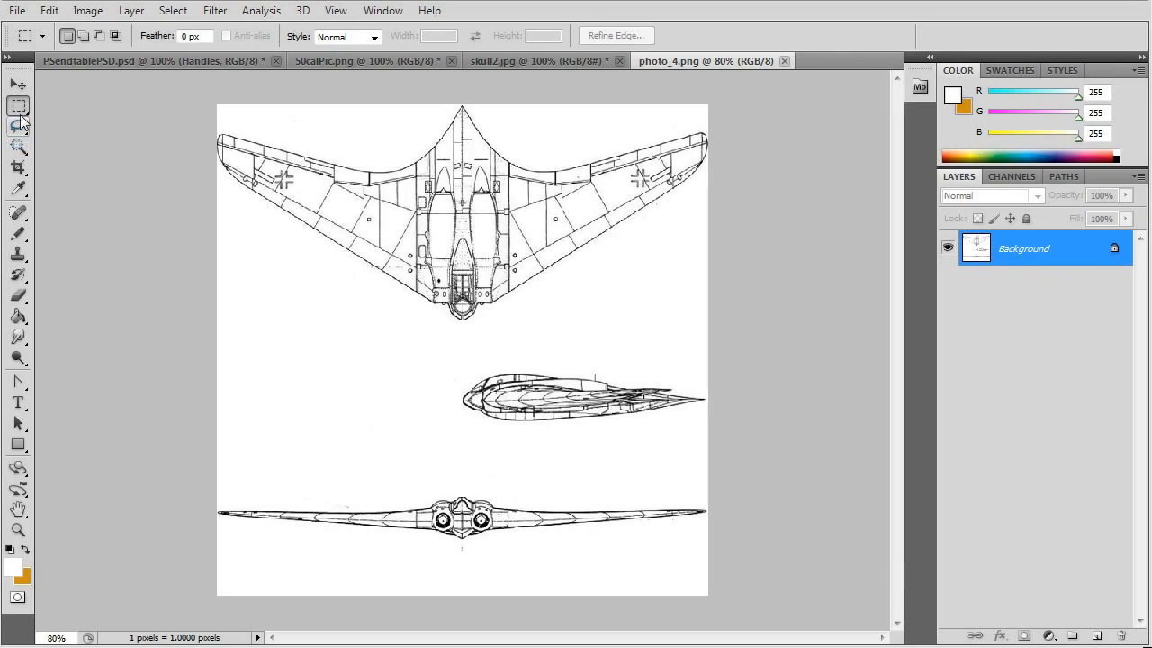
# - Marquee the wing's top view in photo_4 and crop the blueprint down to it
pyautogui.moveTo(216, 107); pyautogui.dragTo(657, 321)
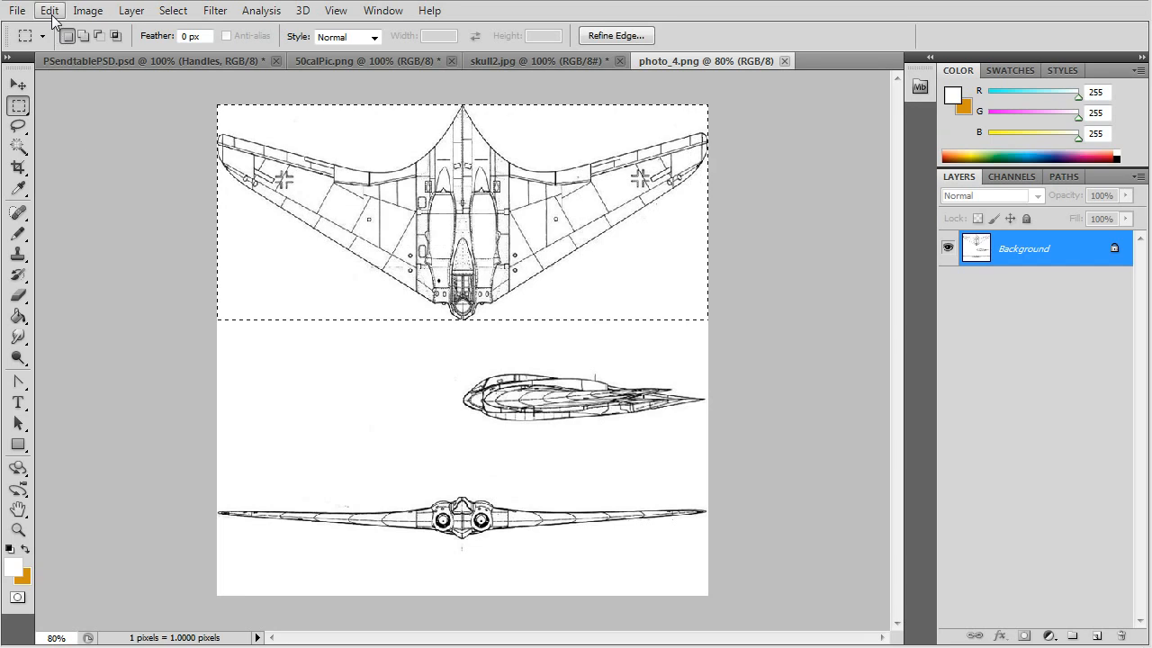
pyautogui.click(50, 11)
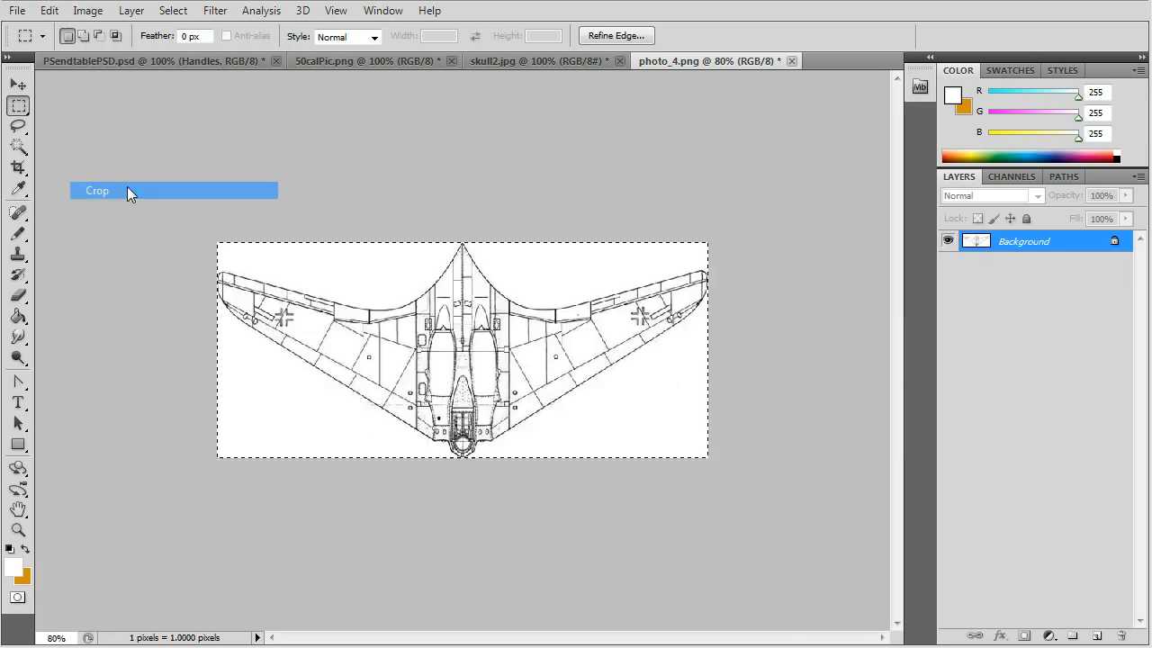
pyautogui.click(16, 11)
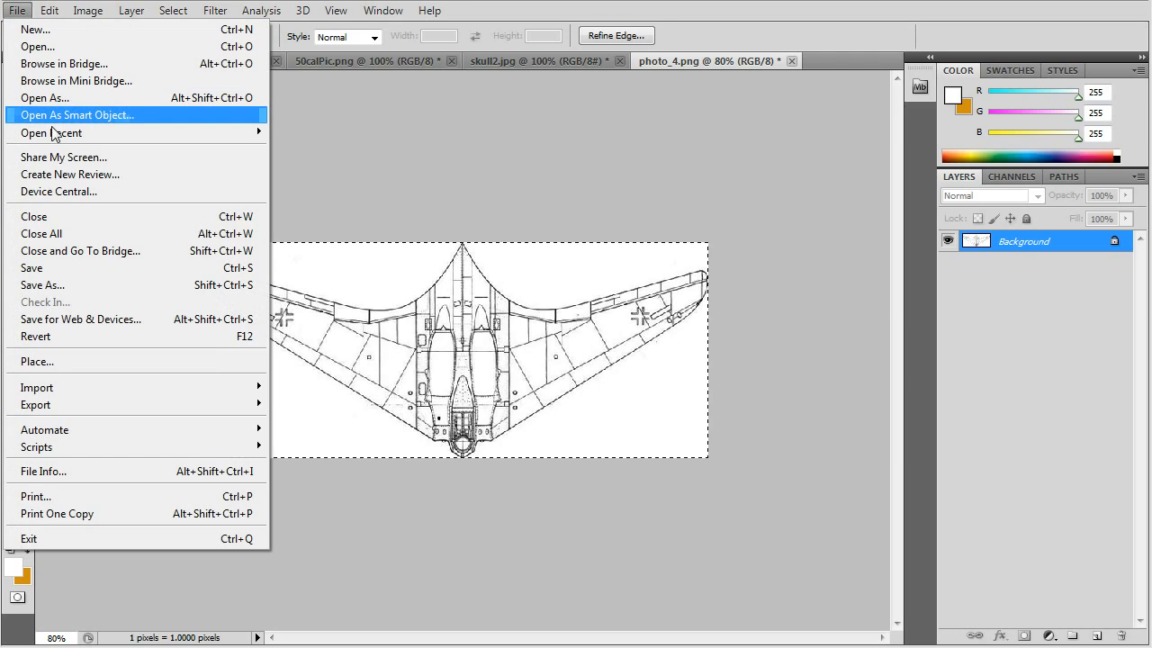
pyautogui.moveTo(71, 285)
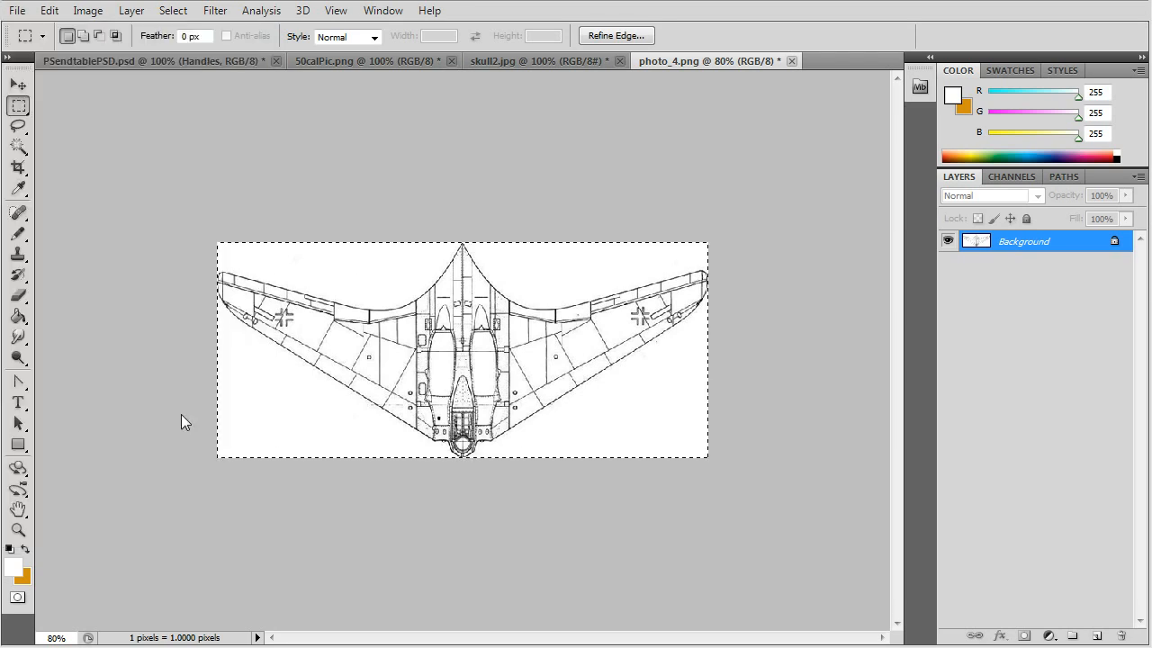
pyautogui.moveTo(158, 259)
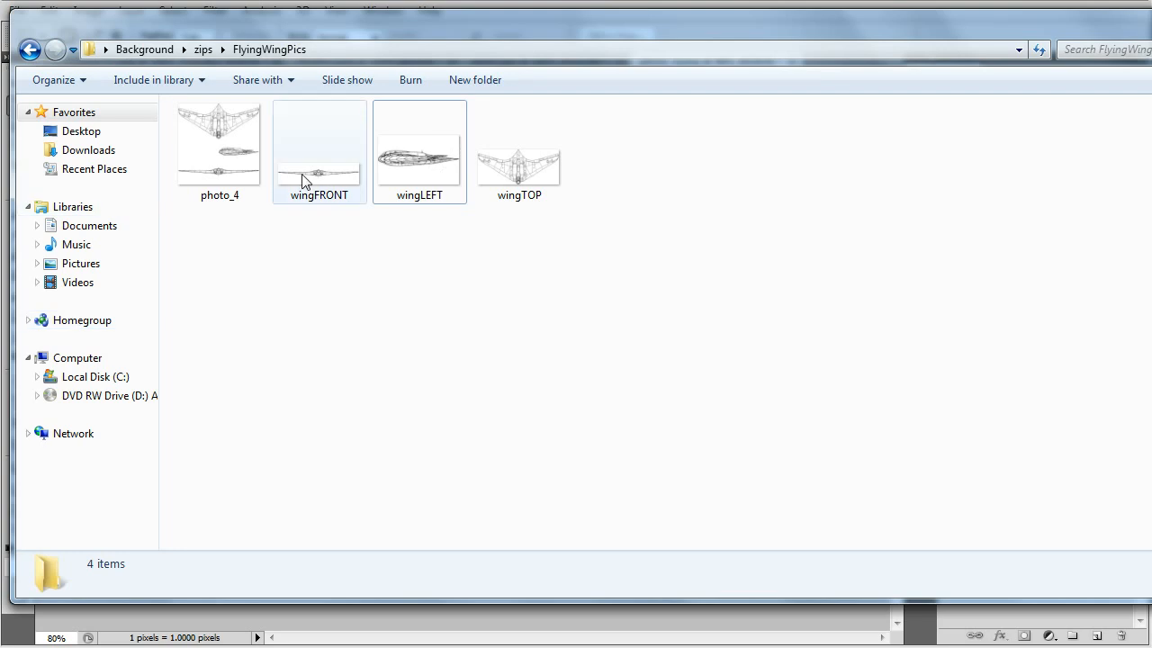
# - Select the wingTOP image to read its 682 x 298 pixel dimensions in the details pane
pyautogui.click(518, 151)
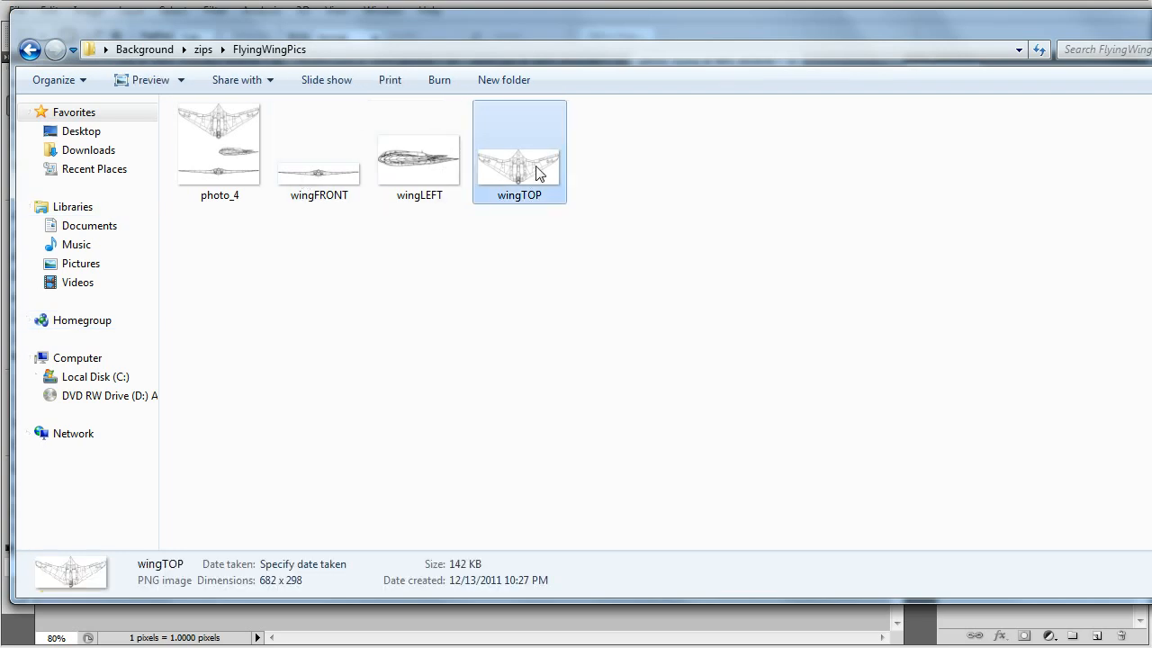
pyautogui.moveTo(292, 592)
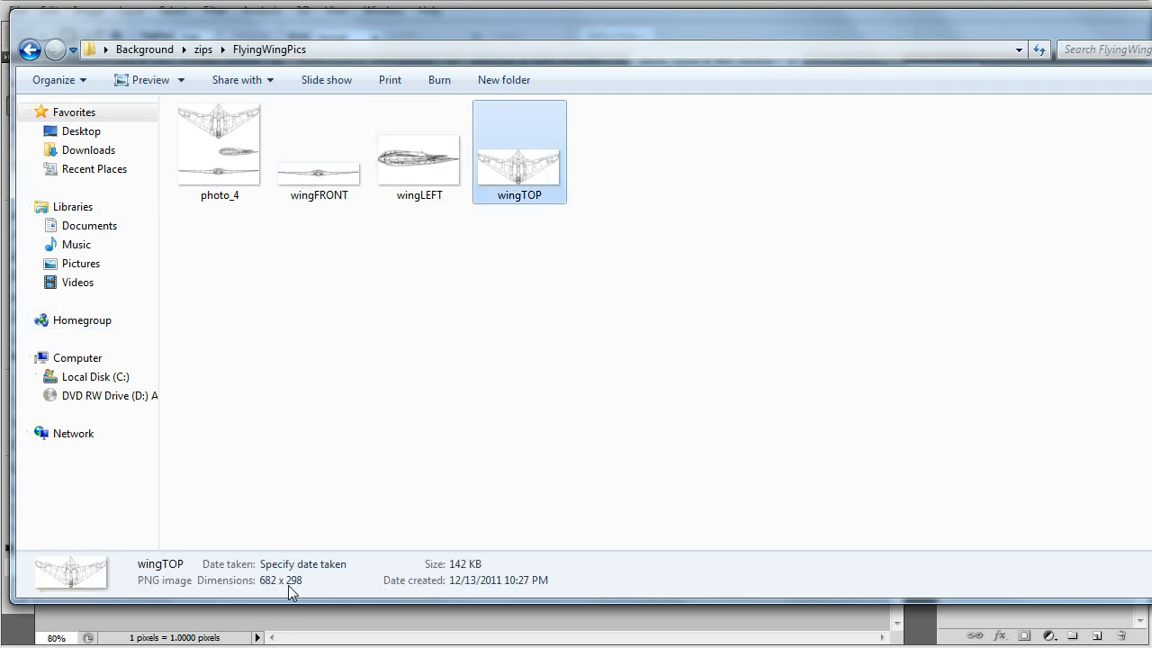
pyautogui.moveTo(304, 592)
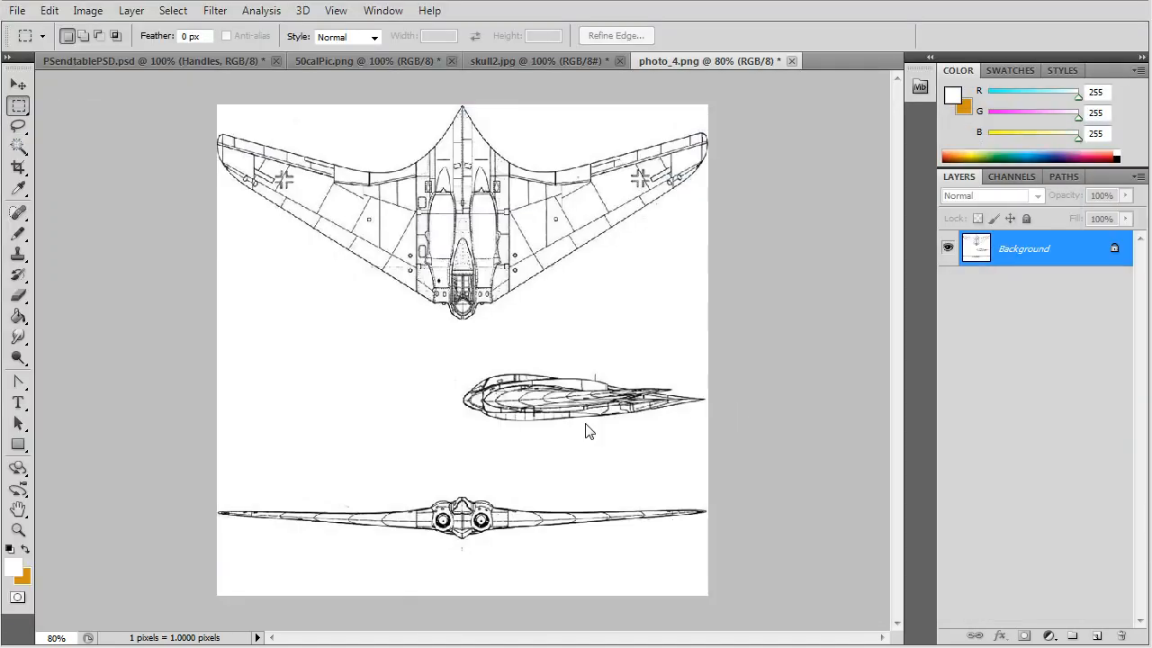
# - Crop photo_4 to the marquee-selected side view, leaving a 340 x 152 image in the Image Size dialog
pyautogui.moveTo(461, 346); pyautogui.dragTo(681, 473)
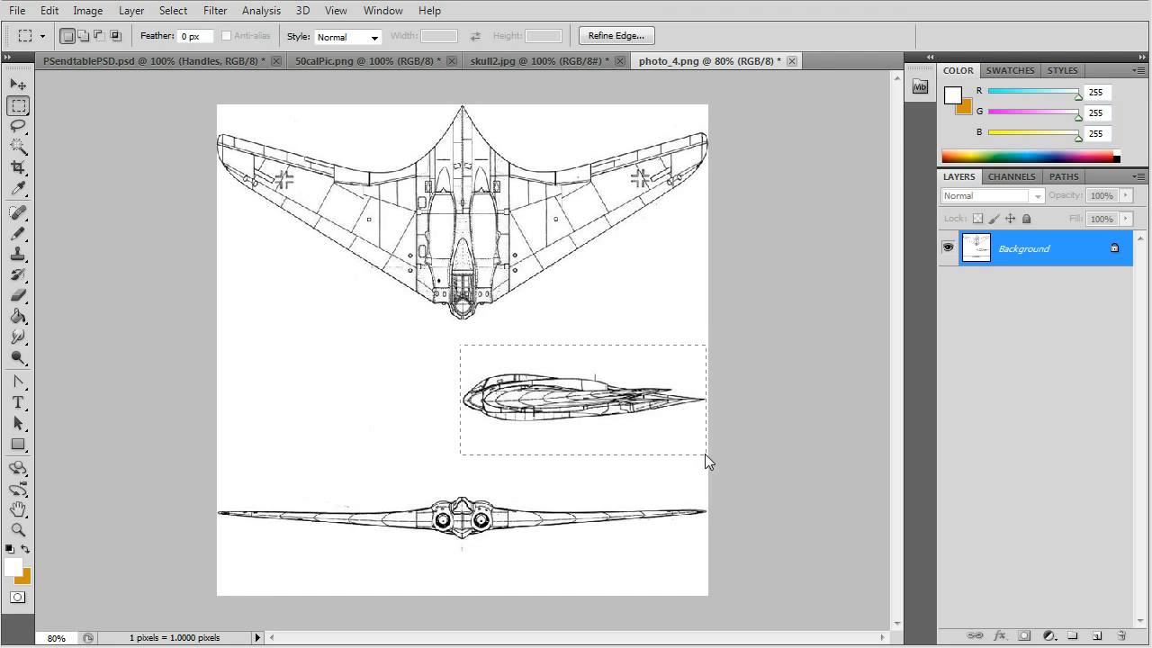
pyautogui.moveTo(628, 413)
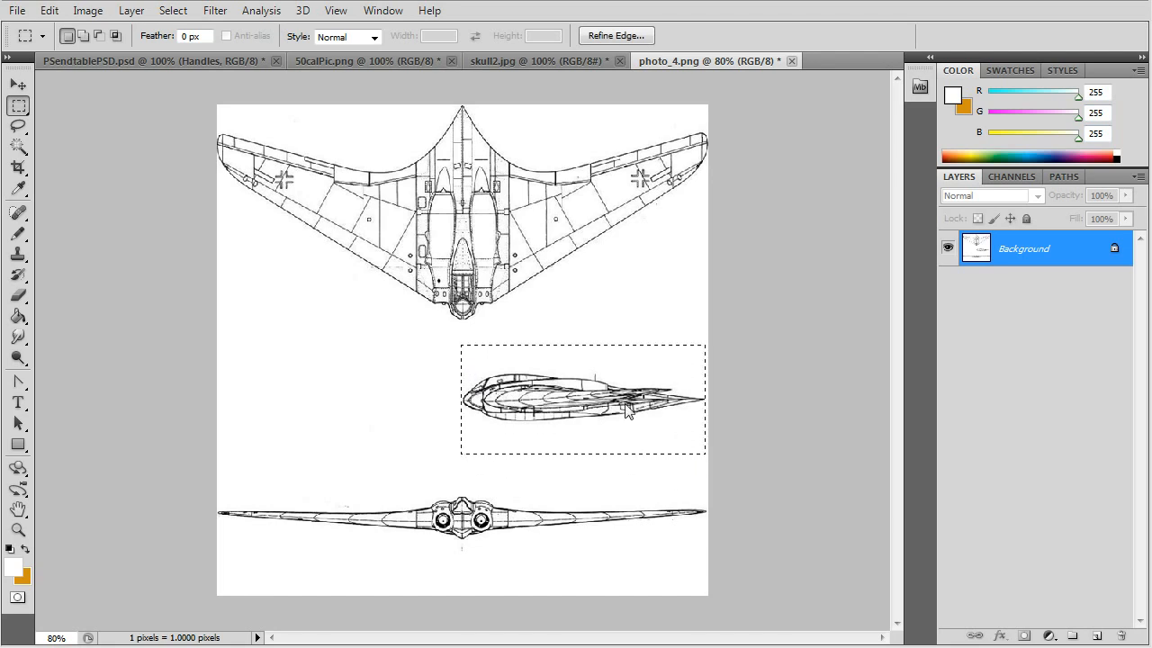
pyautogui.click(49, 11)
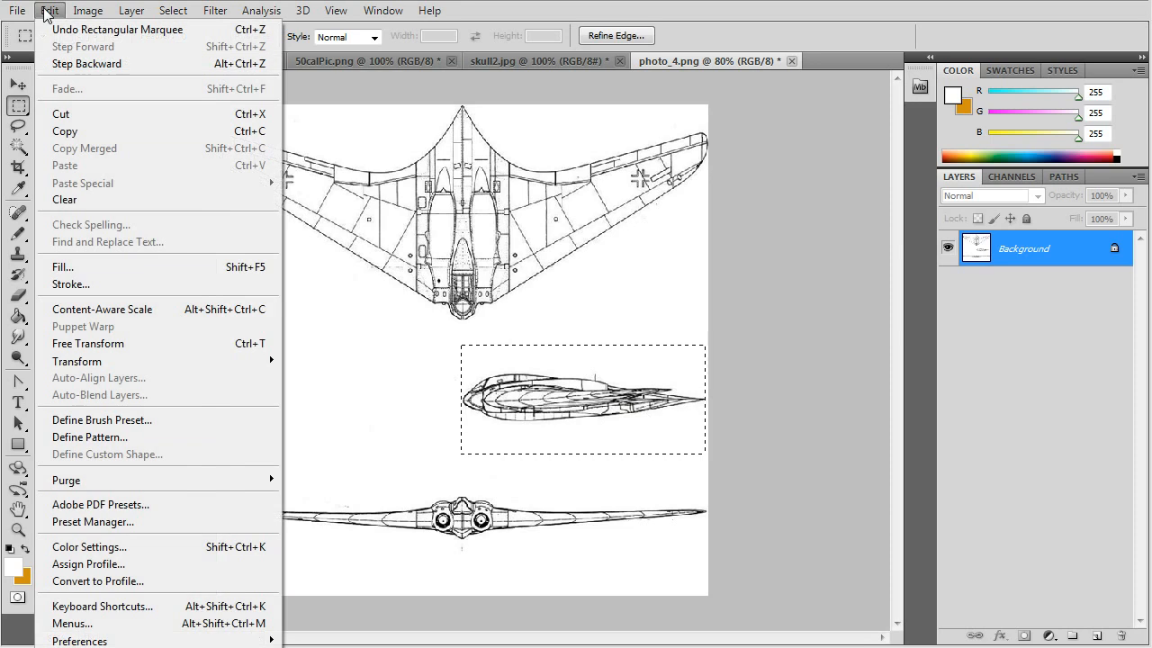
pyautogui.click(86, 11)
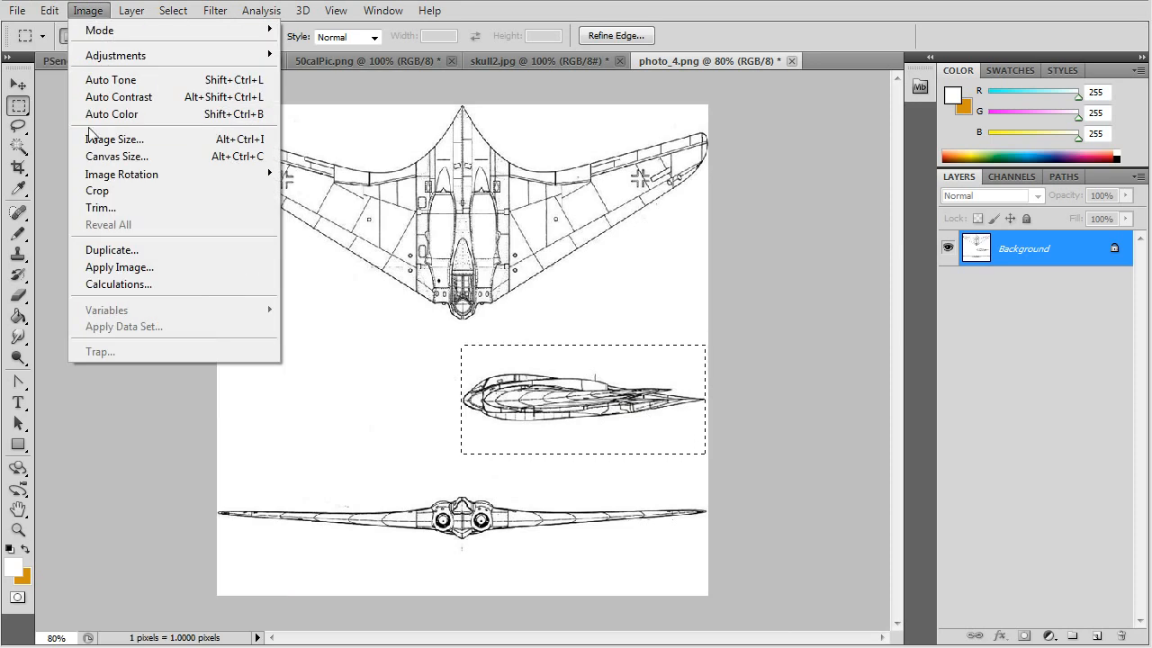
pyautogui.moveTo(97, 190)
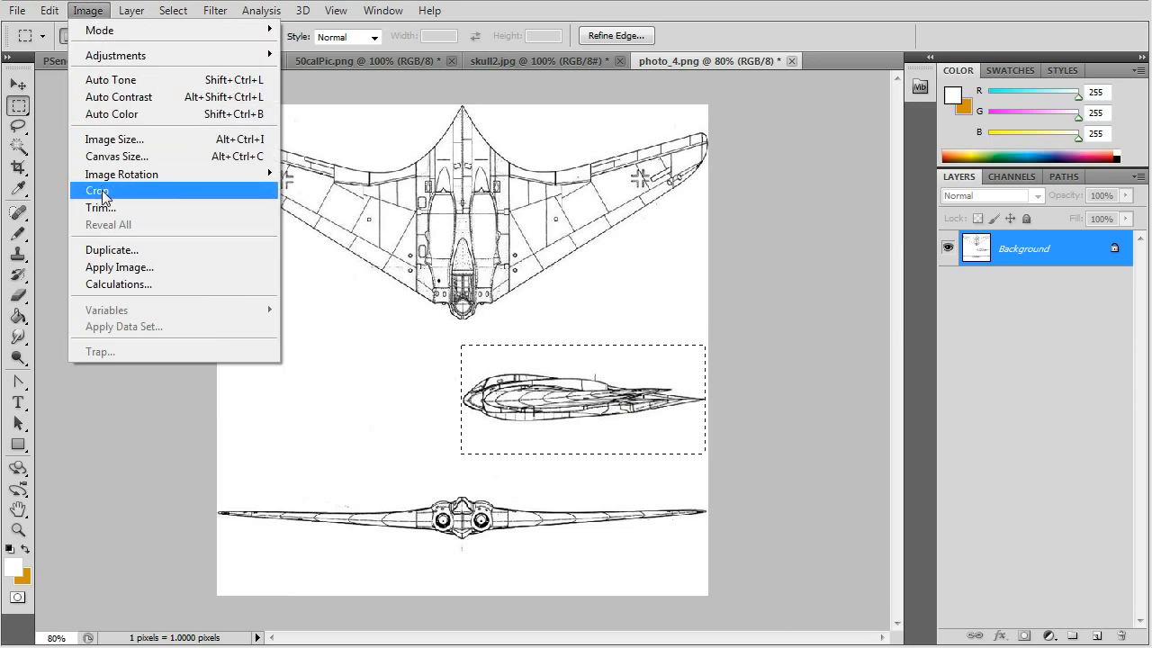
pyautogui.click(95, 191)
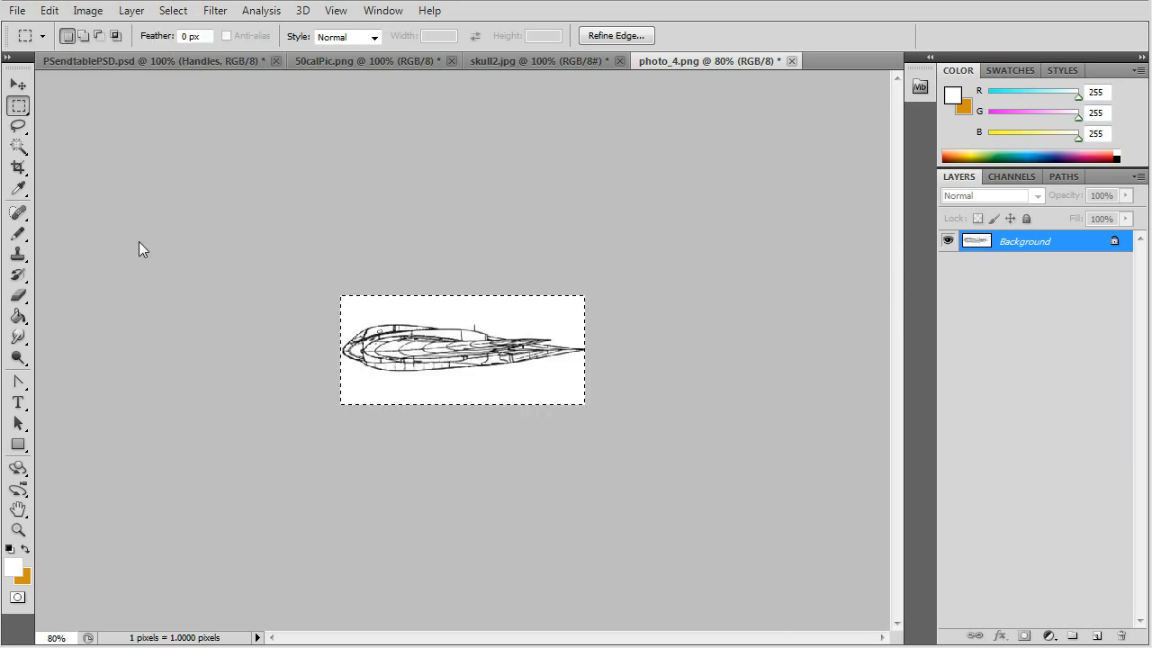
pyautogui.click(86, 11)
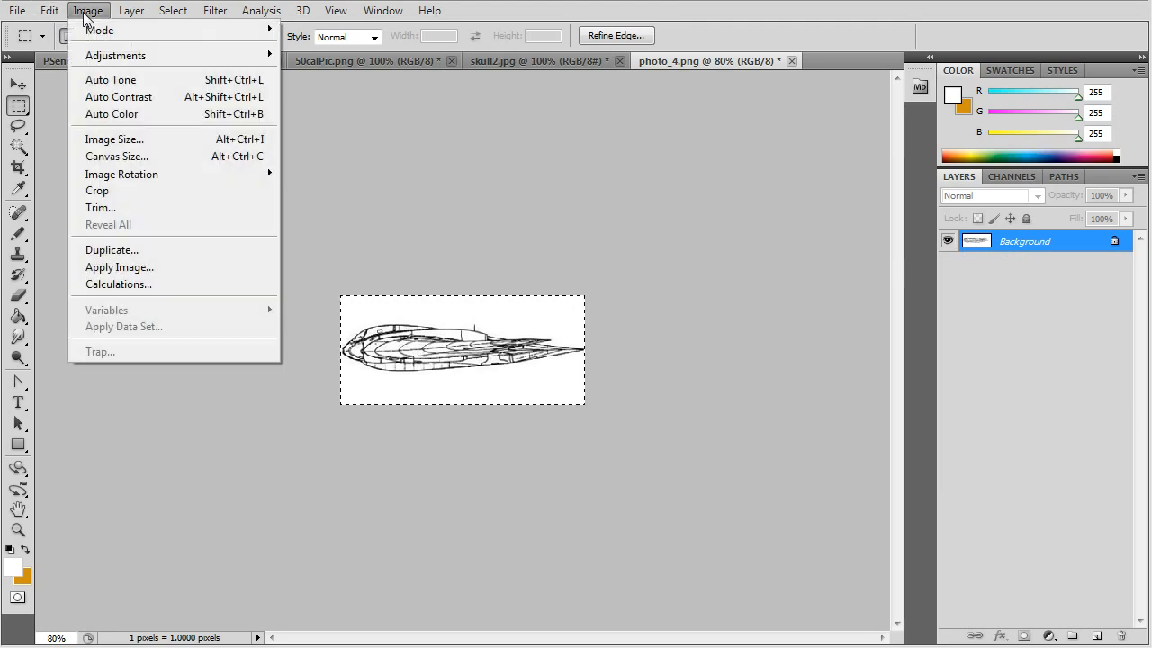
pyautogui.moveTo(115, 139)
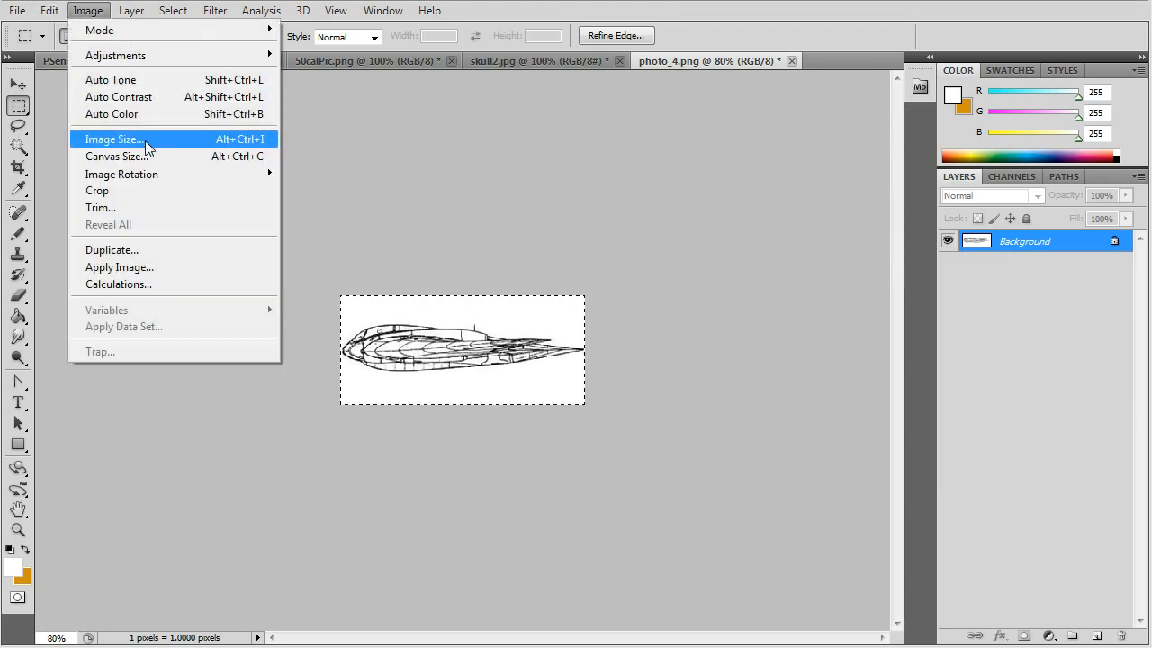
pyautogui.moveTo(115, 154)
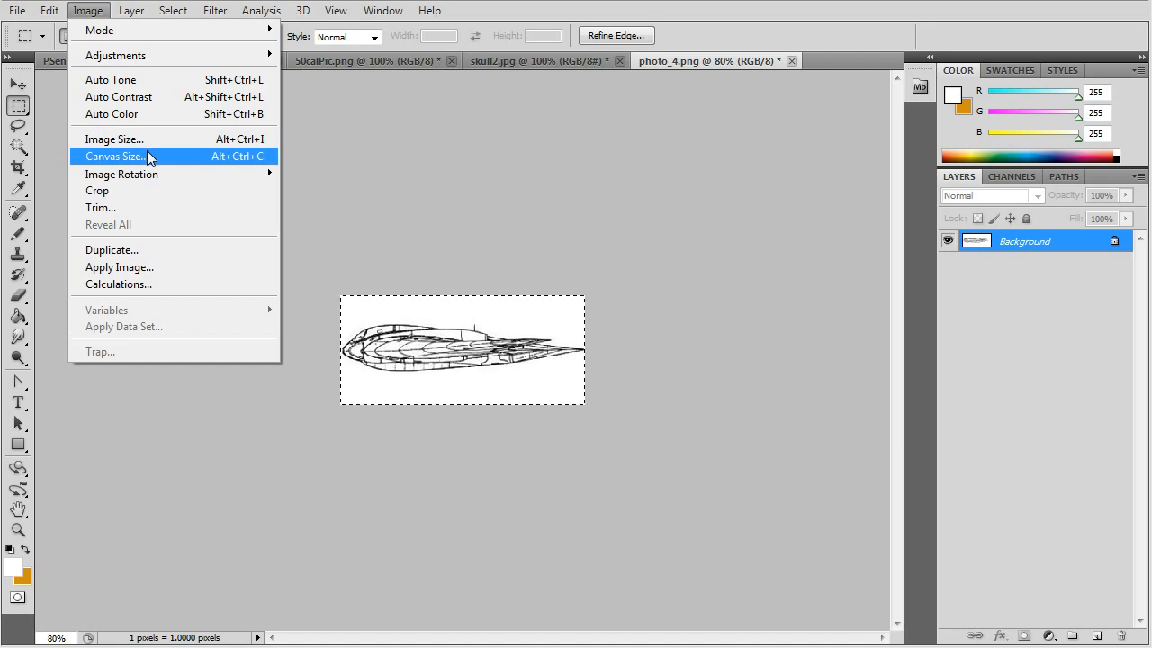
pyautogui.click(114, 139)
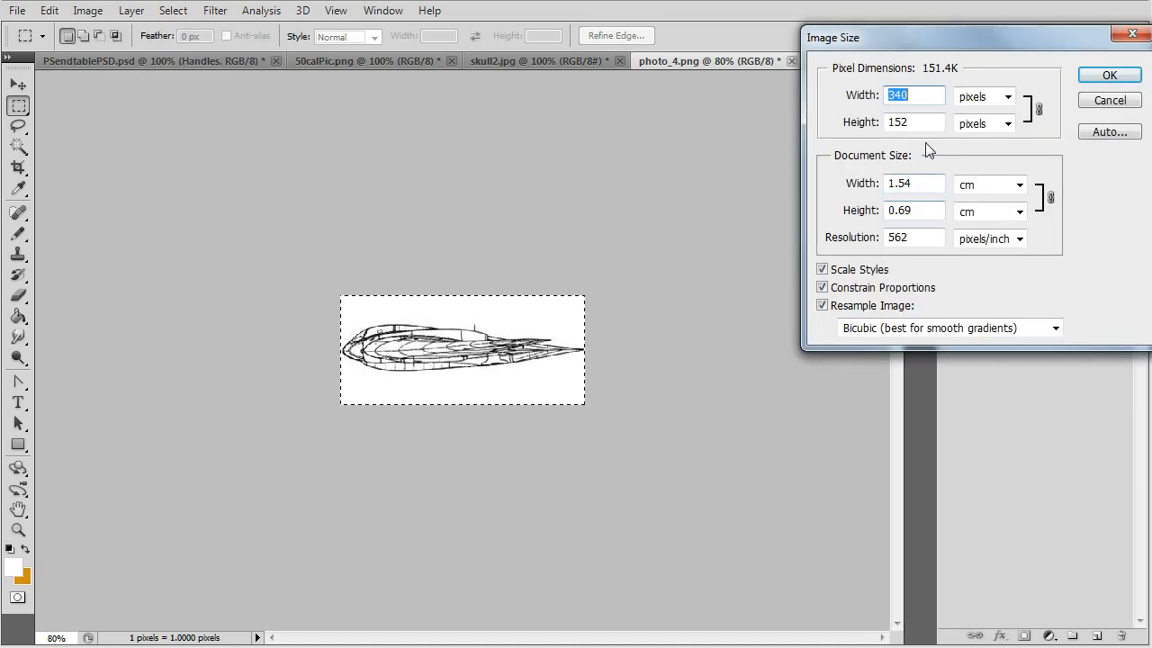
# - Resize the side view to 298 pixels wide, then step History back to the uncropped three-view sheet
pyautogui.click(915, 95)
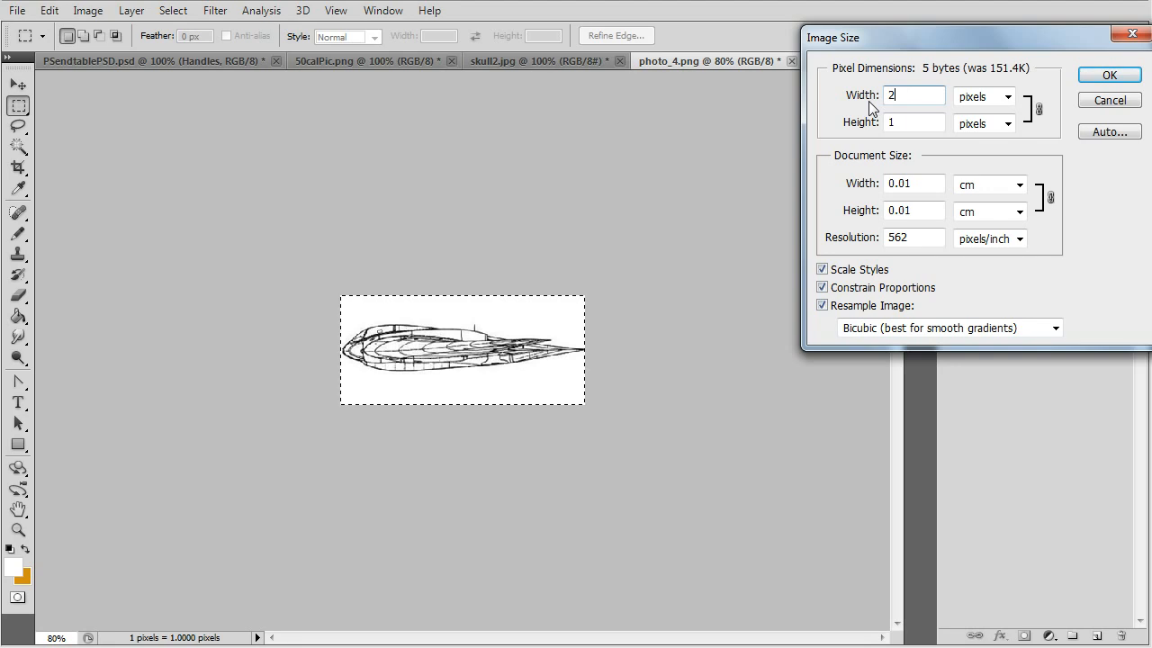
pyautogui.write('298')
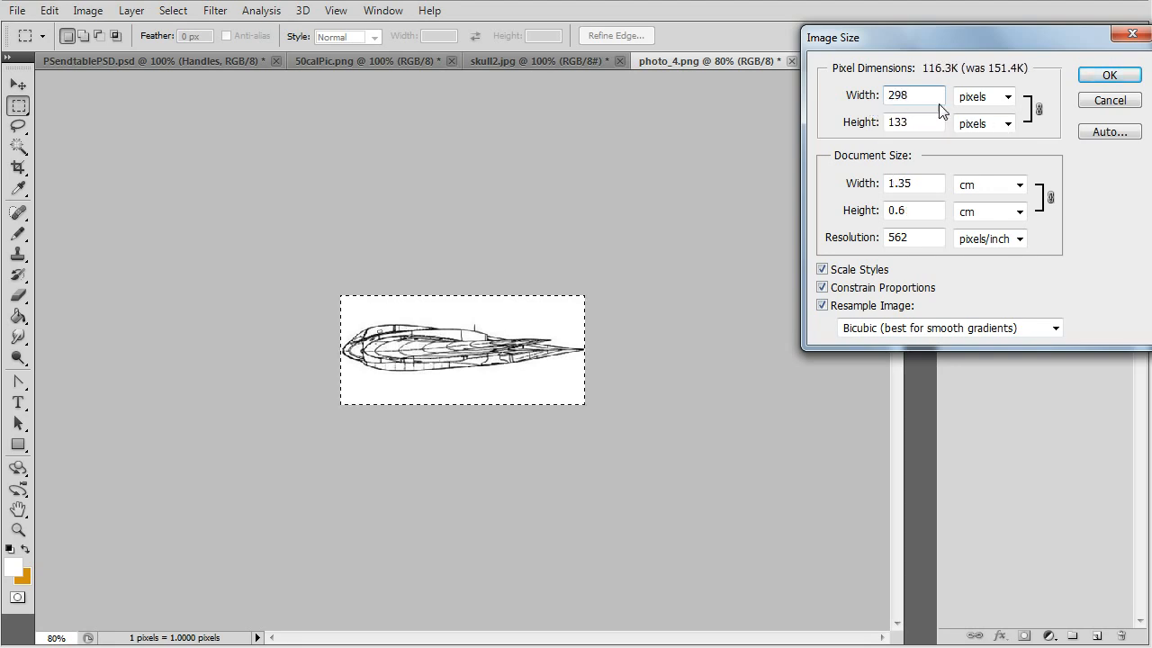
pyautogui.click(1108, 76)
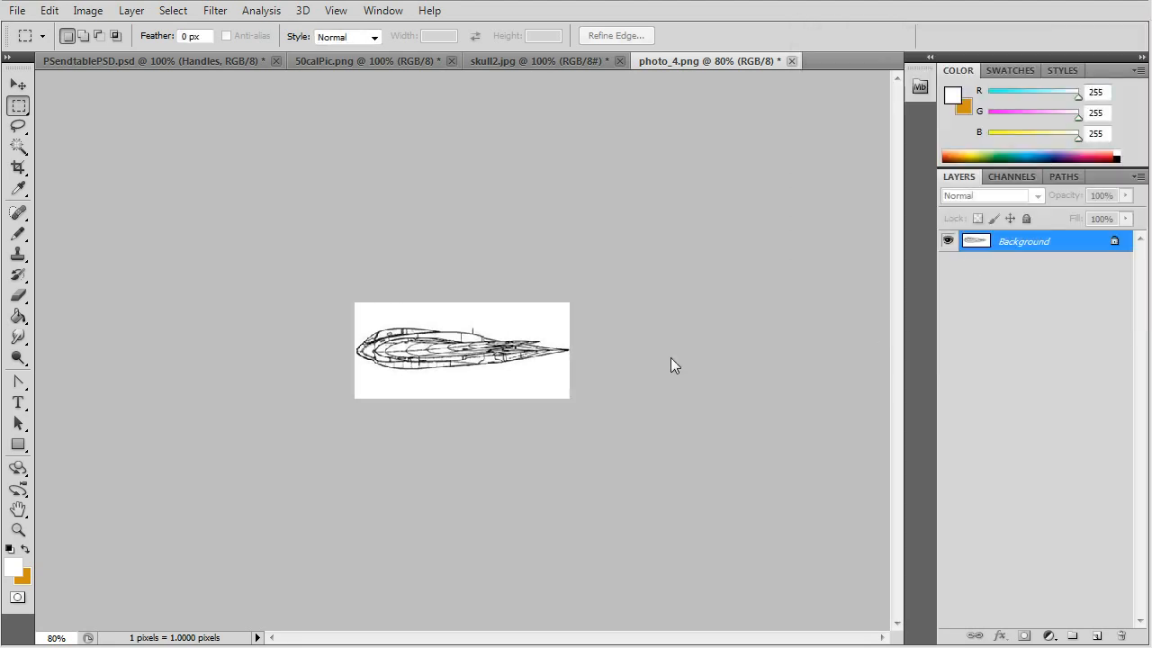
pyautogui.click(16, 11)
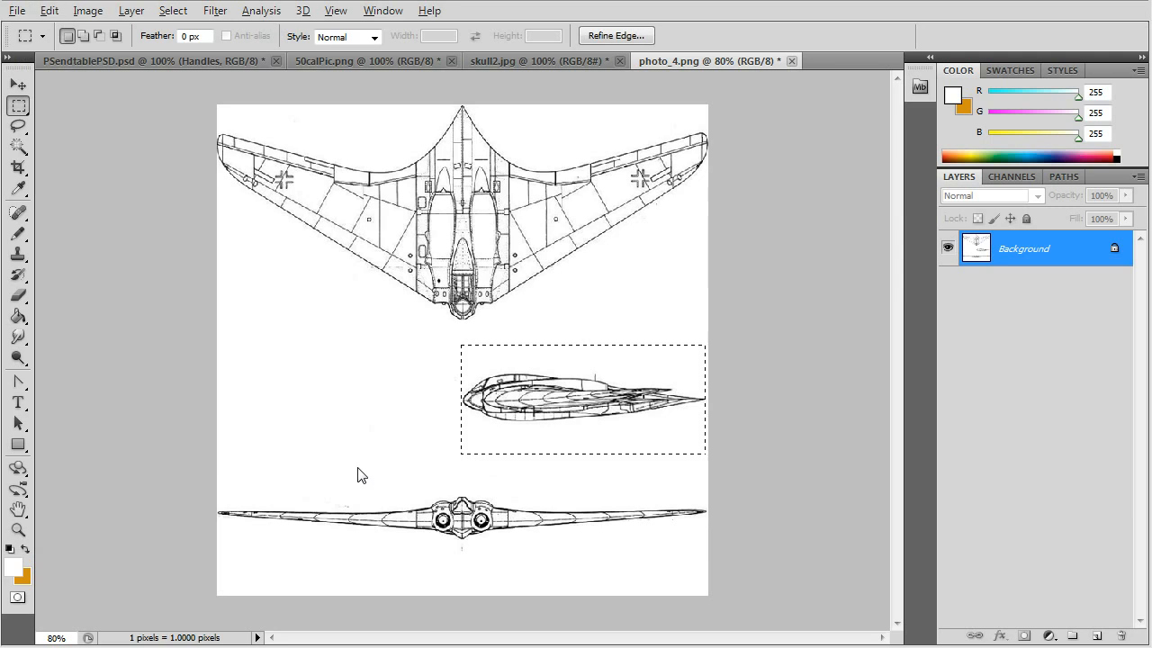
pyautogui.moveTo(277, 486)
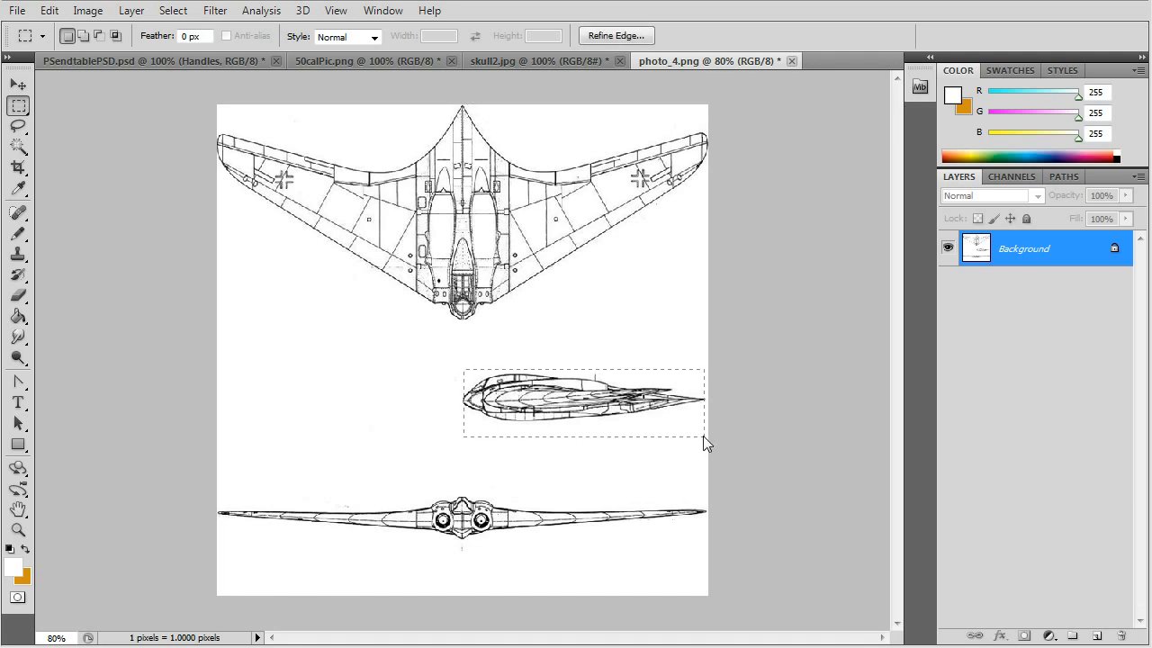
pyautogui.moveTo(760, 464)
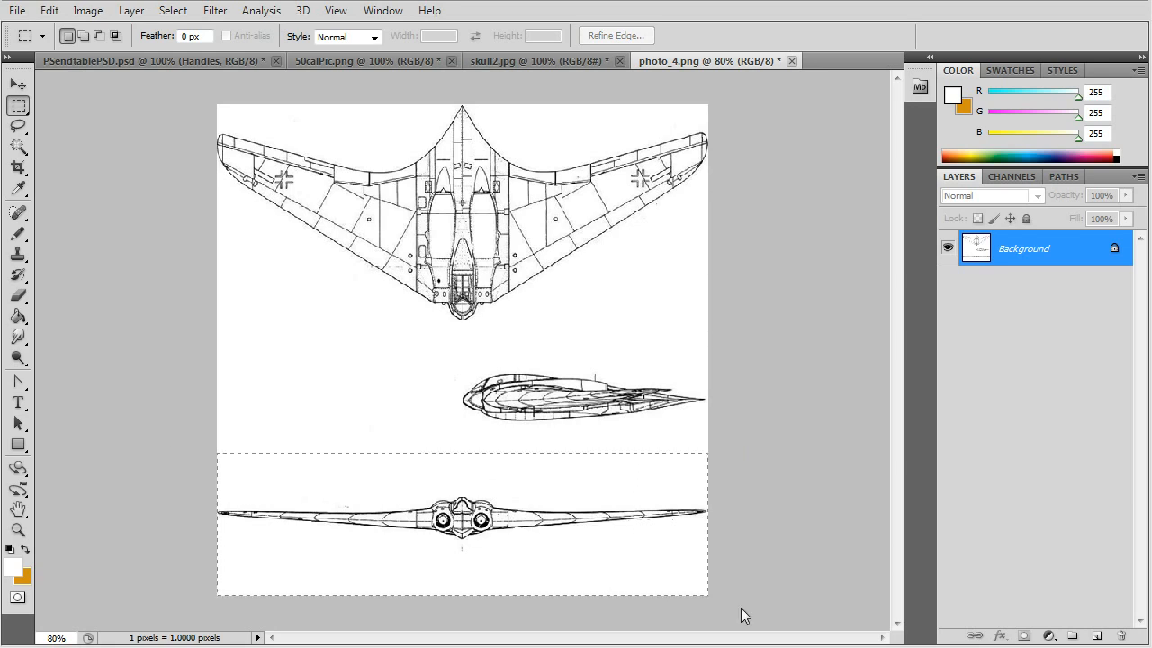
# - Crop the sheet to the marquee-selected front view via Image > Crop, then step back in History
pyautogui.click(51, 10)
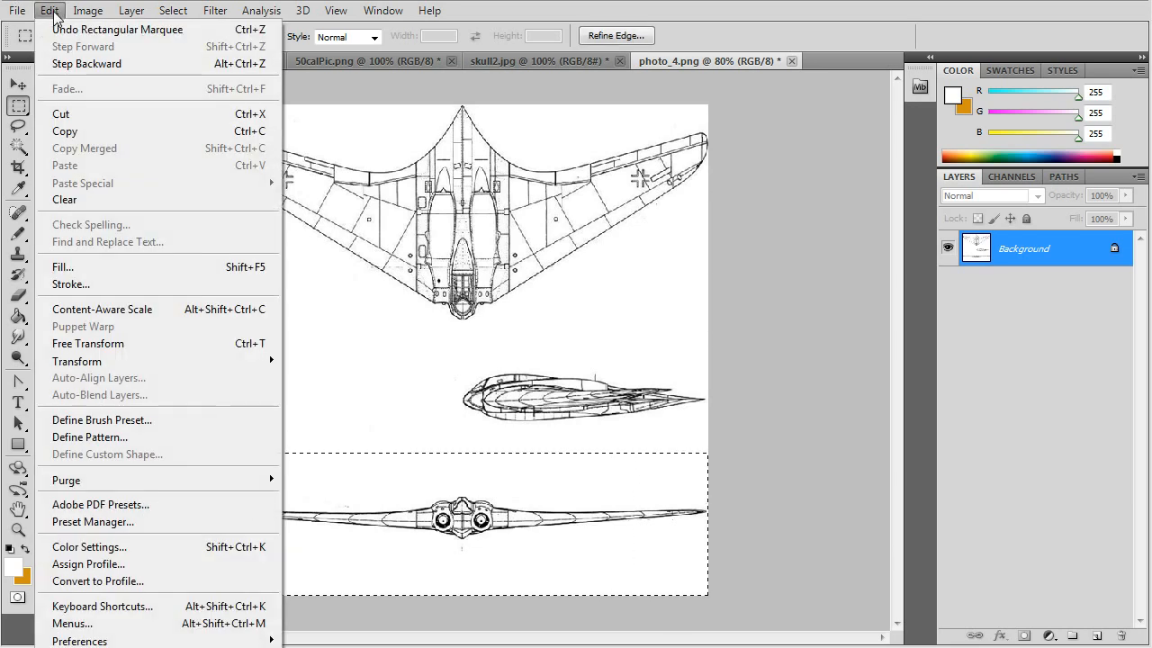
pyautogui.click(86, 11)
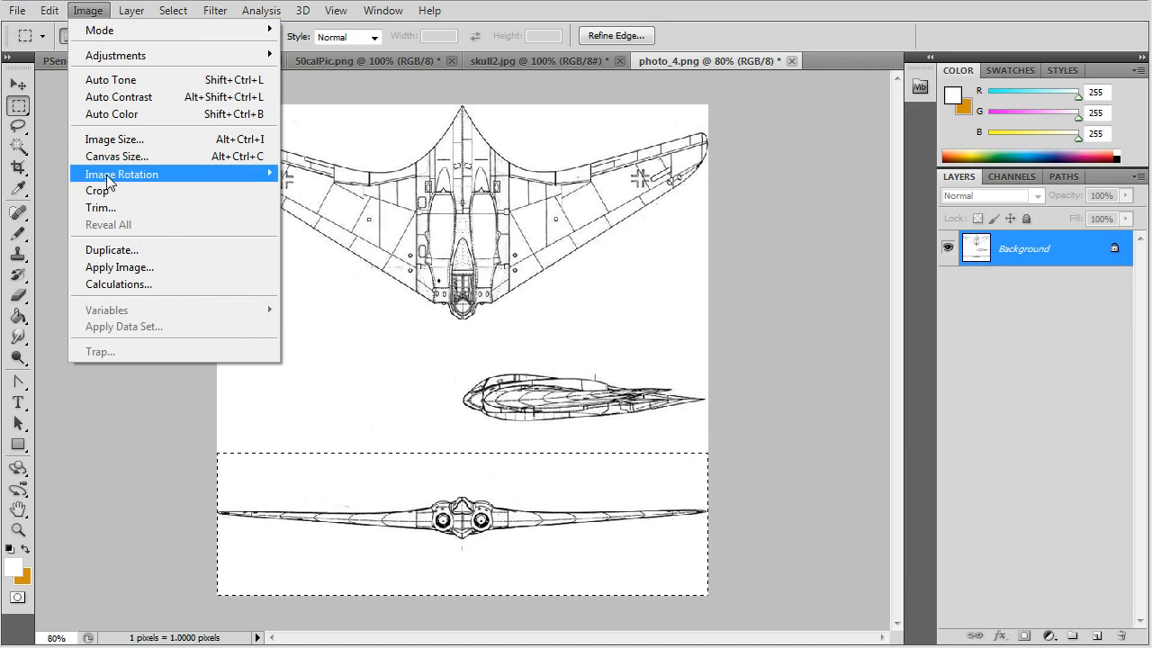
pyautogui.click(97, 191)
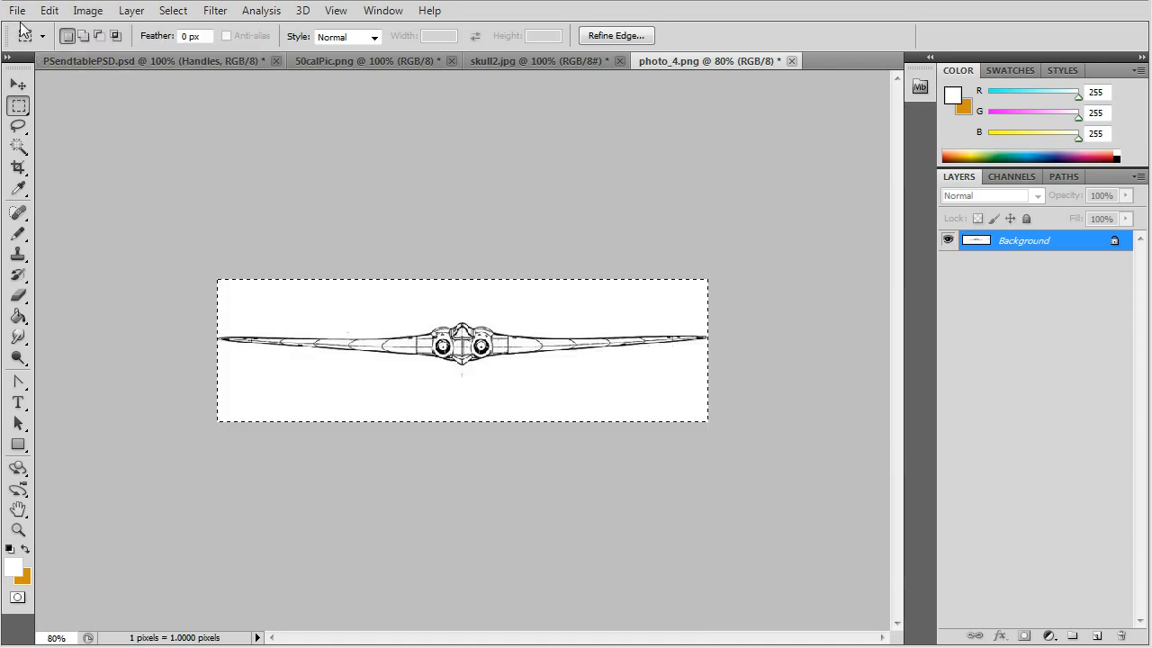
pyautogui.click(16, 11)
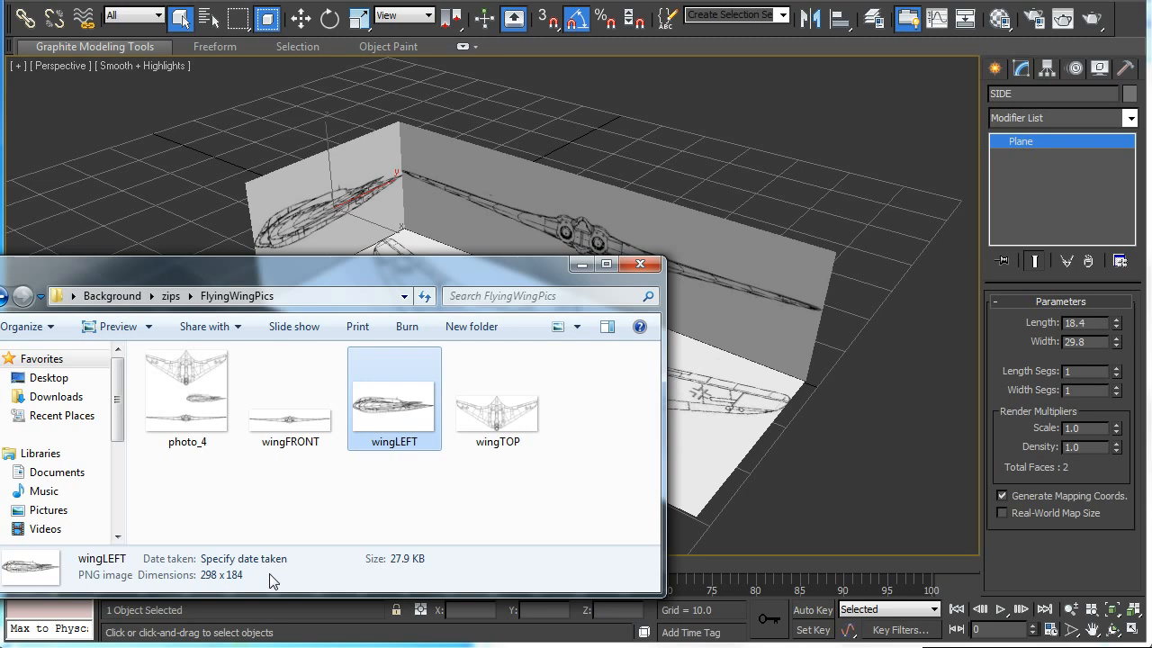
pyautogui.moveTo(212, 591)
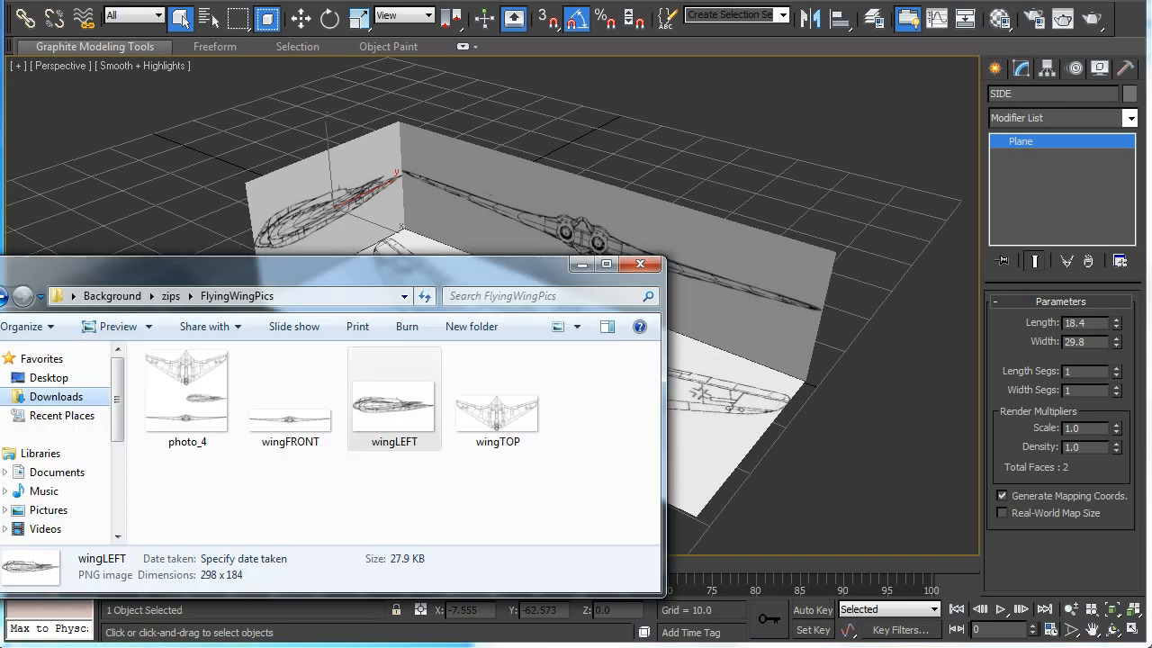
# - Drag the wingTOP and wingFRONT images from Explorer onto their floor and front planes
pyautogui.click(496, 400)
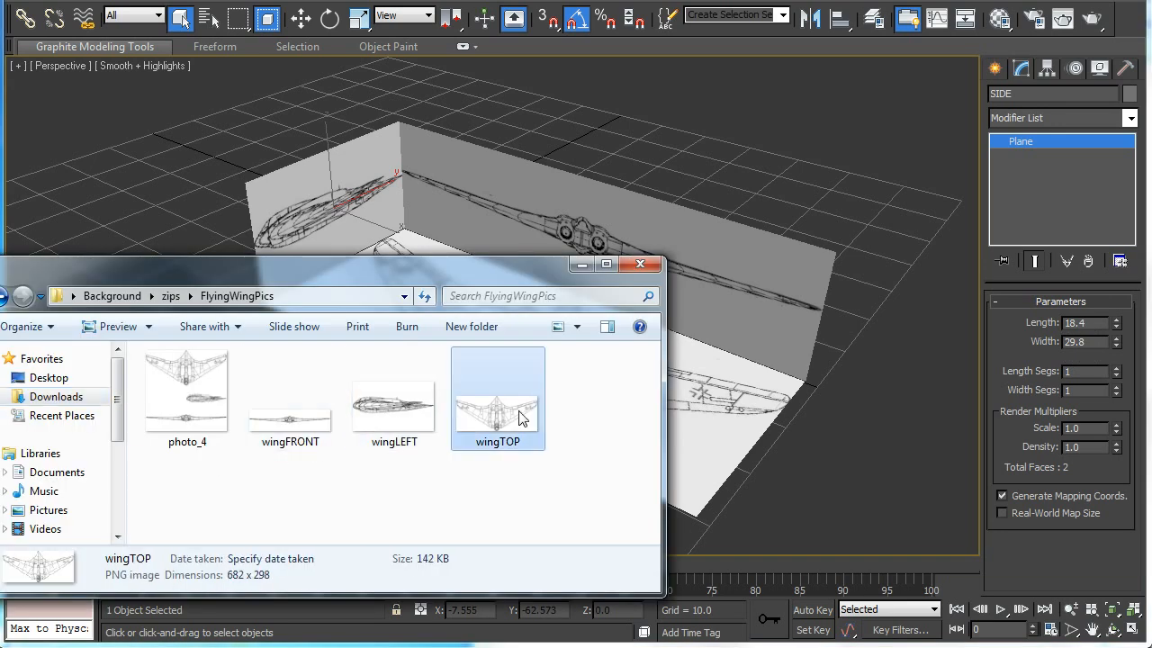
pyautogui.moveTo(468, 290)
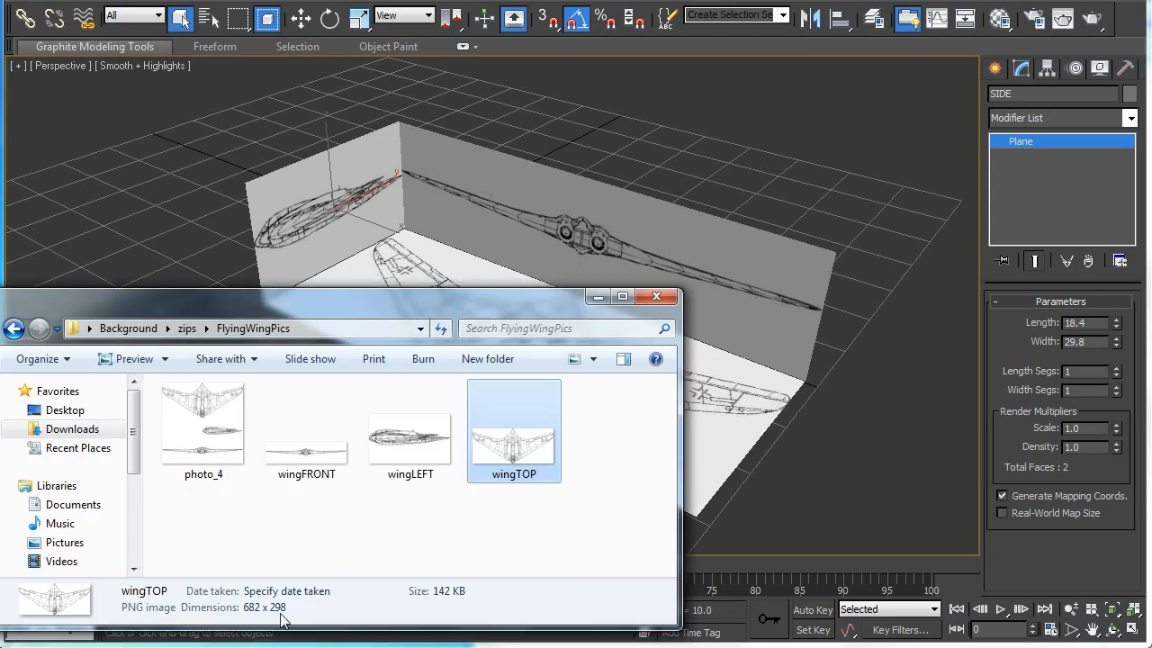
pyautogui.doubleClick(515, 430)
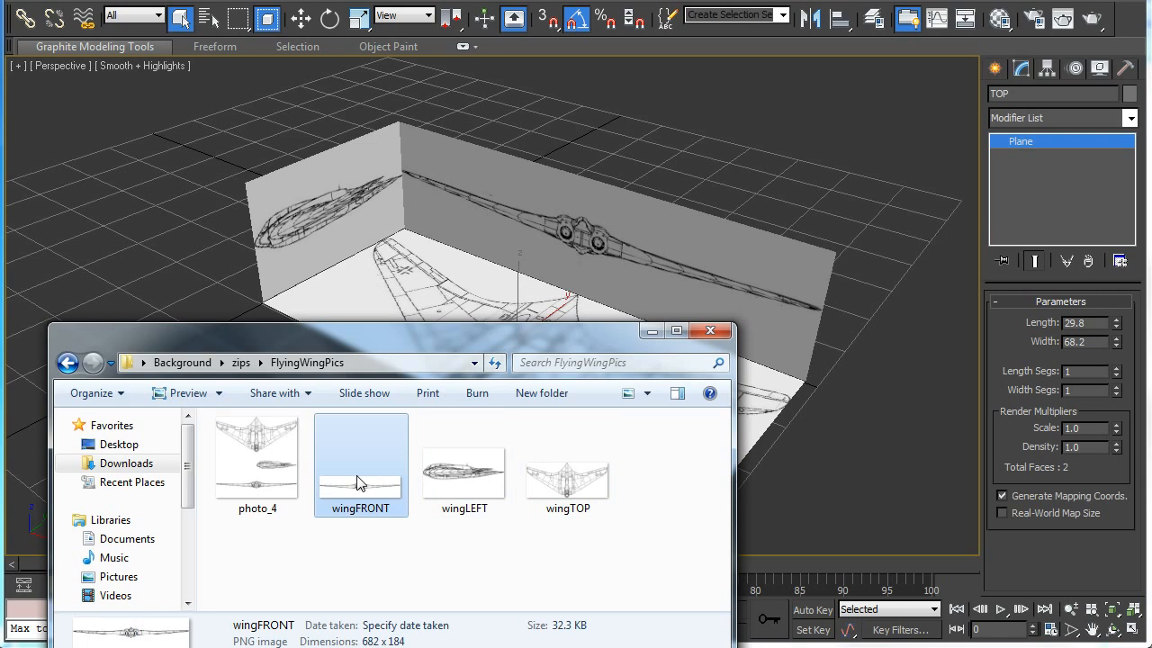
pyautogui.moveTo(387, 331); pyautogui.dragTo(376, 288)
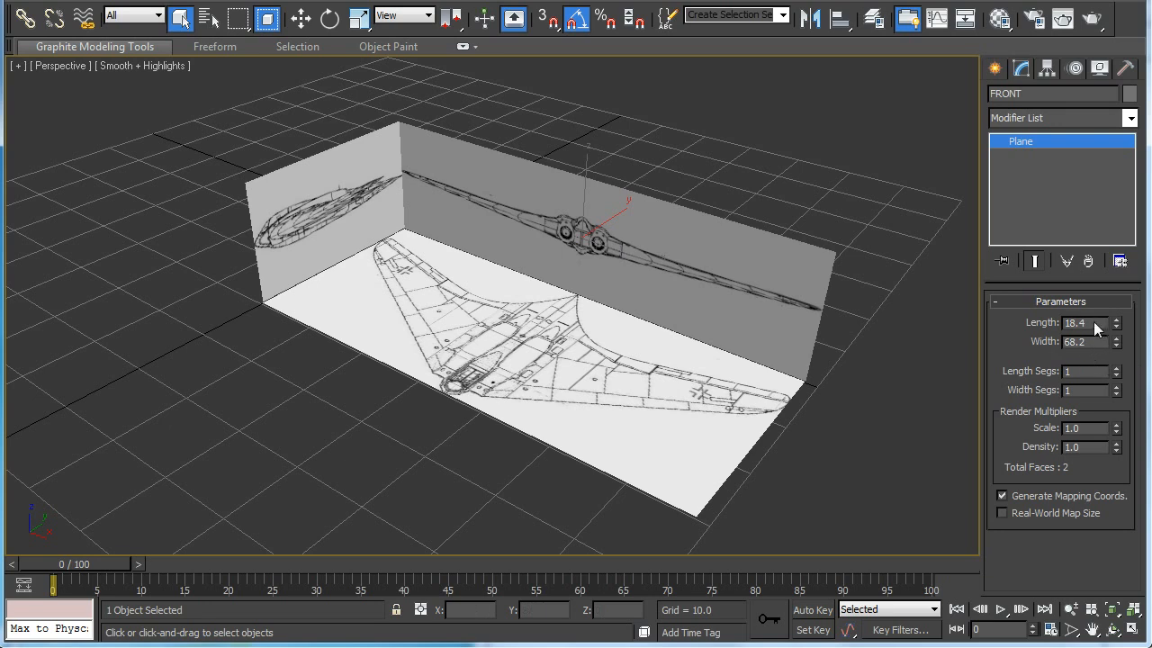
pyautogui.moveTo(1062, 326)
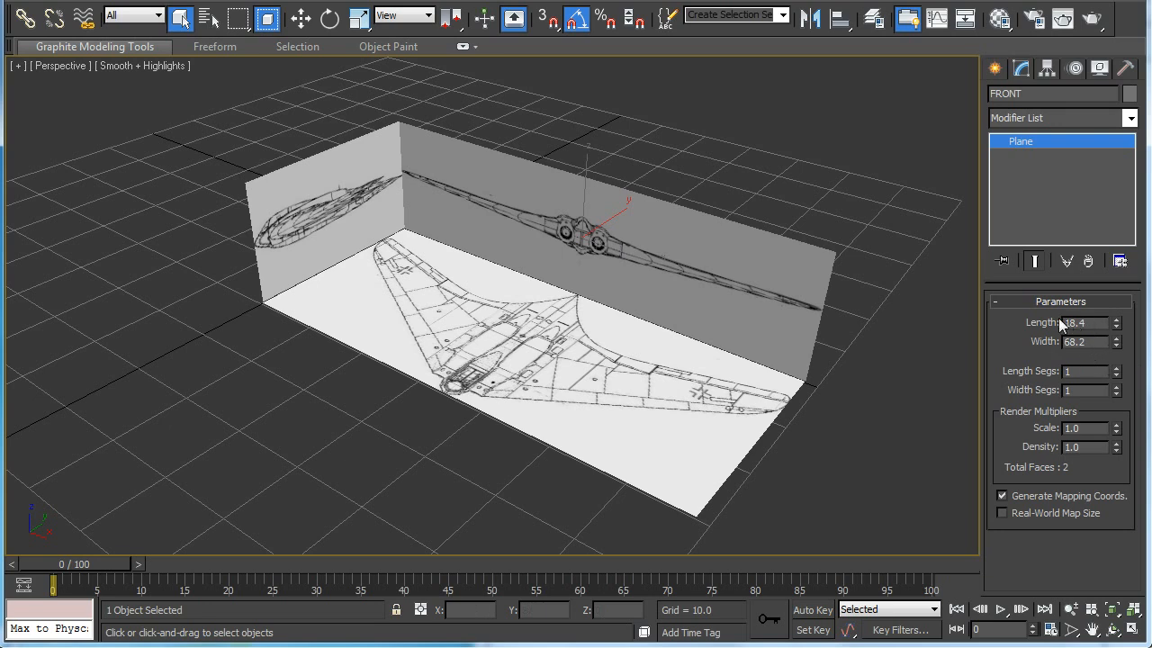
# - Choose Unhide All from the viewport quad menu to reveal the green flying-wing model
pyautogui.rightClick(731, 270)
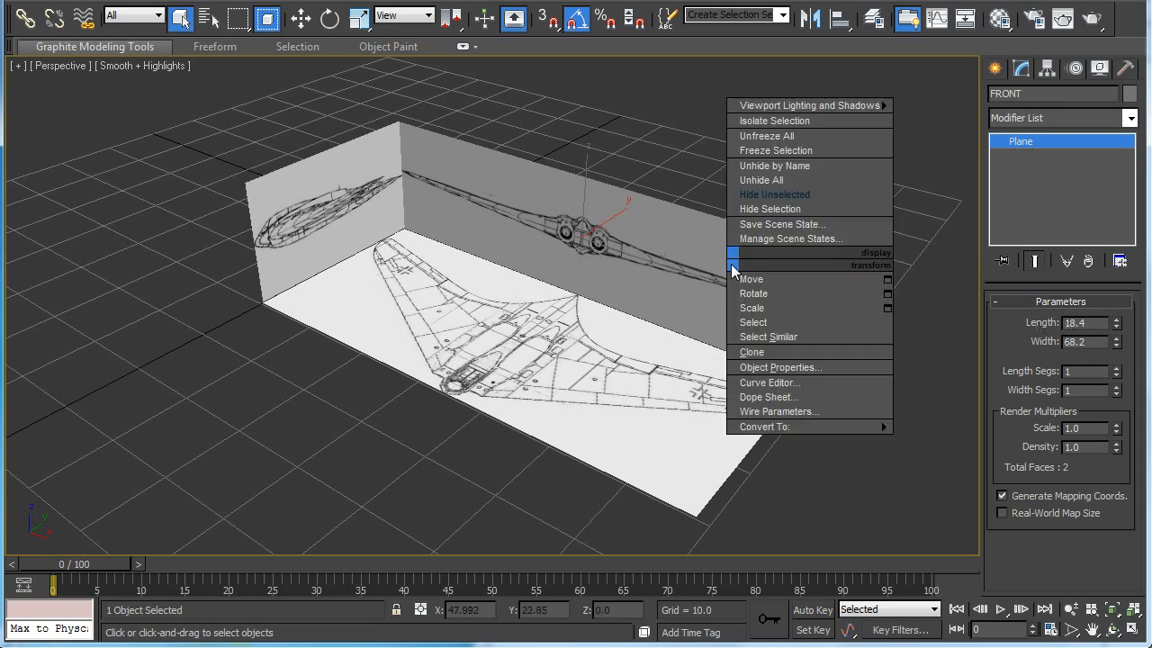
pyautogui.click(761, 180)
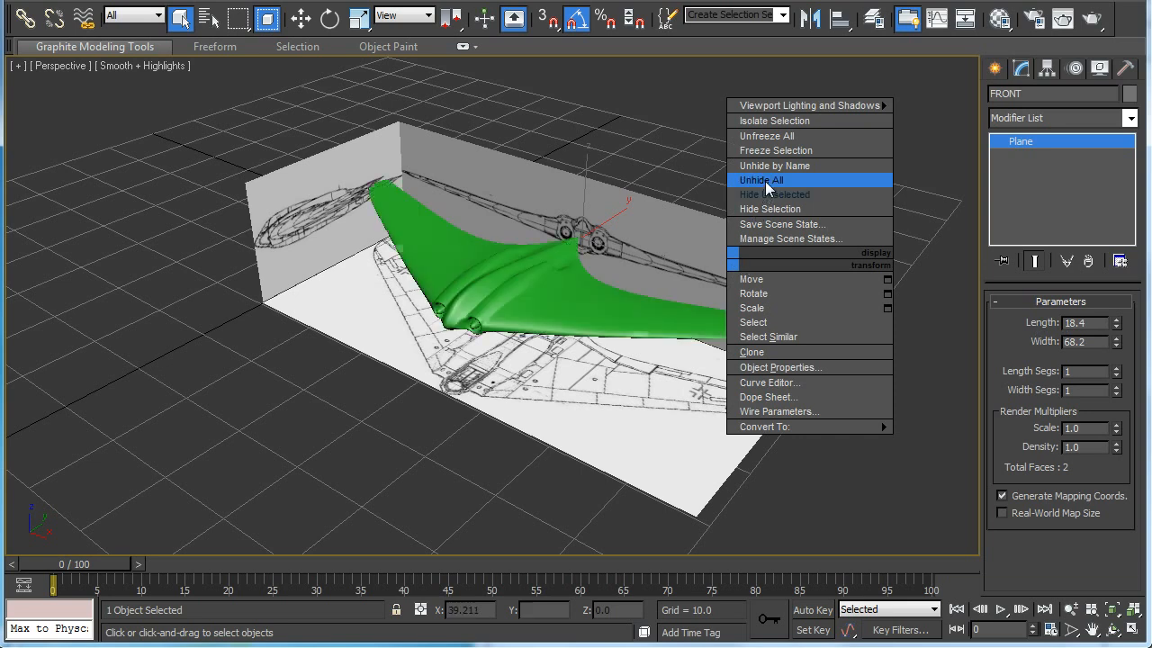